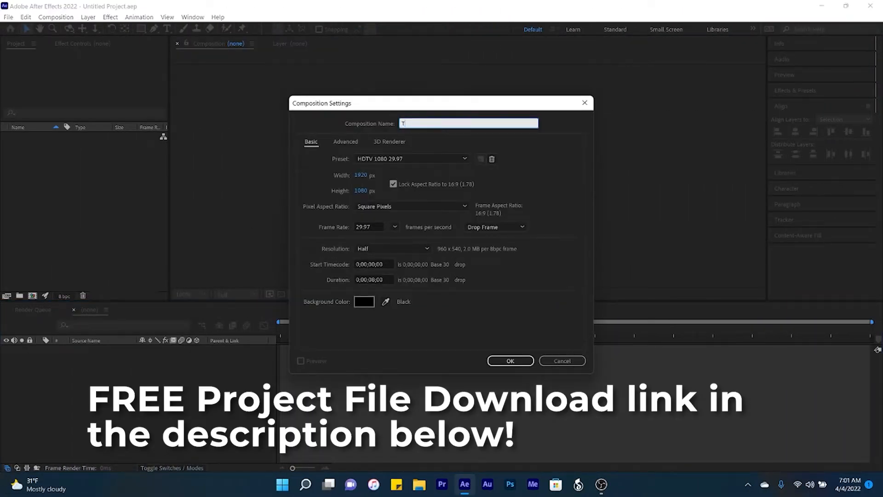
- Name the new 1920×1080, 29.97 fps HDTV composition 'Typography' and confirm it
text(Typography)
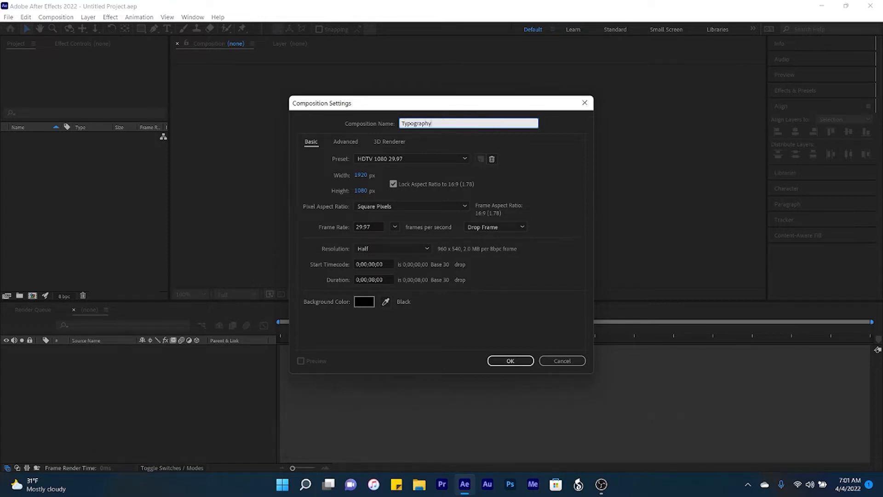
mouse_move(504, 327)
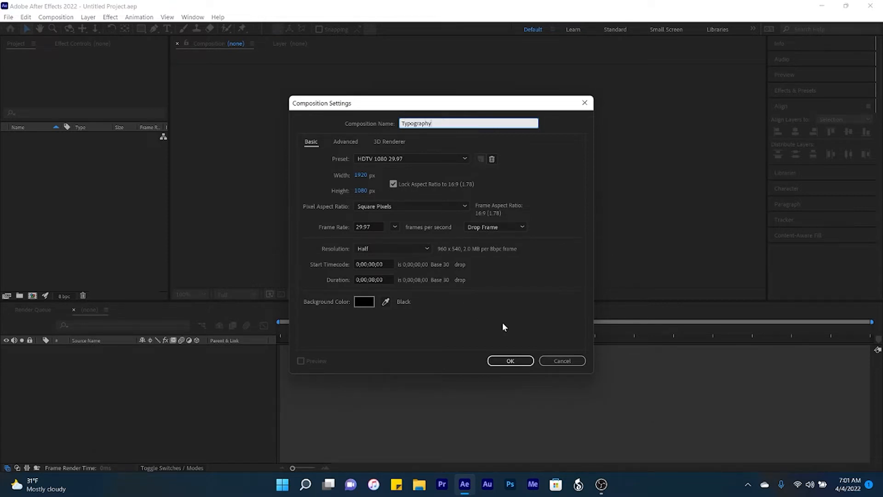
click(509, 361)
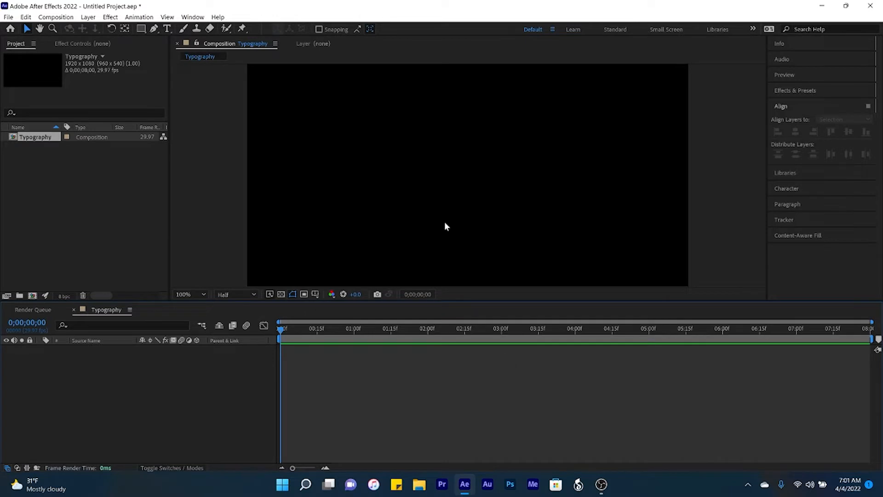
- Type the text layers 'KINETIC' and 'TYPOGRAPHY' on the canvas
click(167, 29)
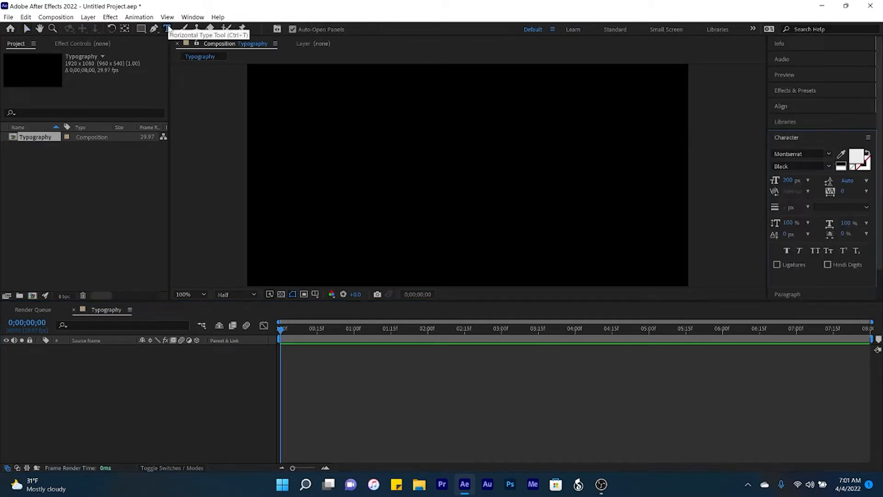
click(344, 135)
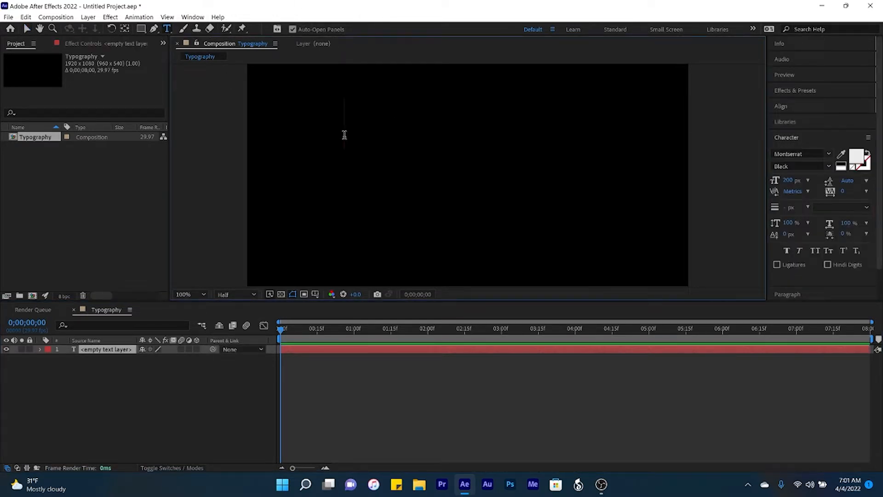
text(KINETIC)
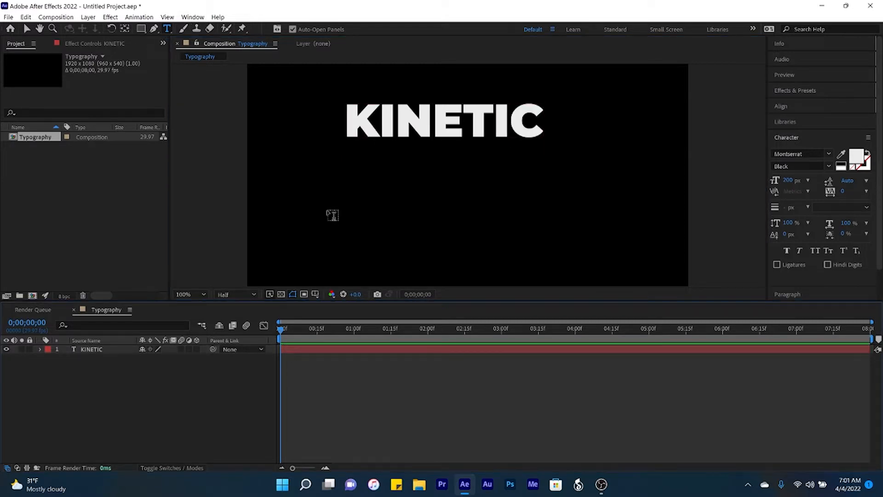
text(TYPOGRAPHY)
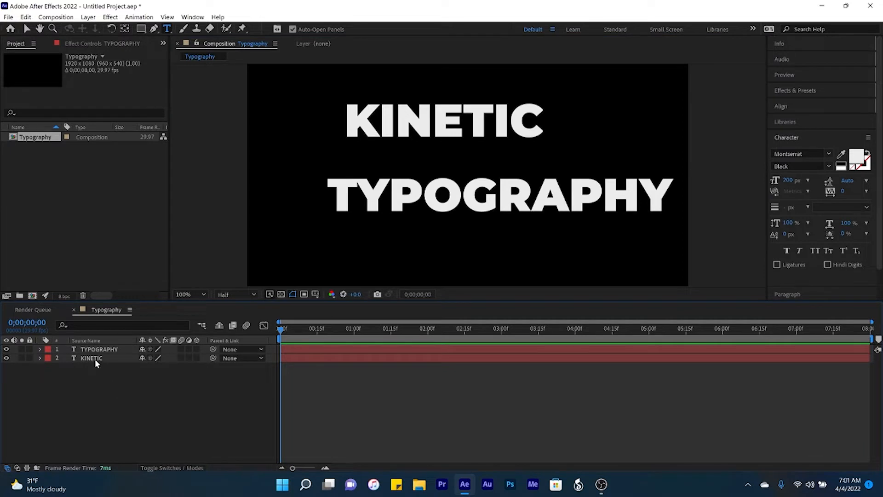
- Move KINETIC above TYPOGRAPHY in the layer stack and make TYPOGRAPHY Montserrat Bold
click(92, 358)
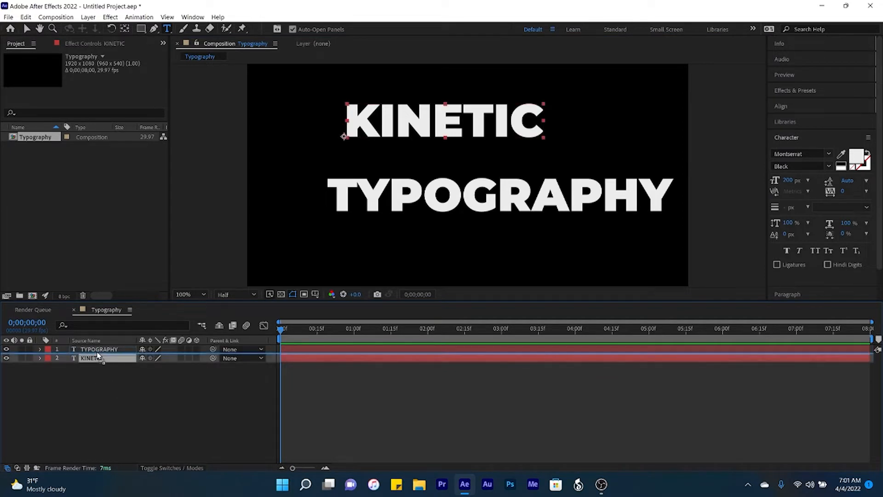
drag(96, 358, 96, 346)
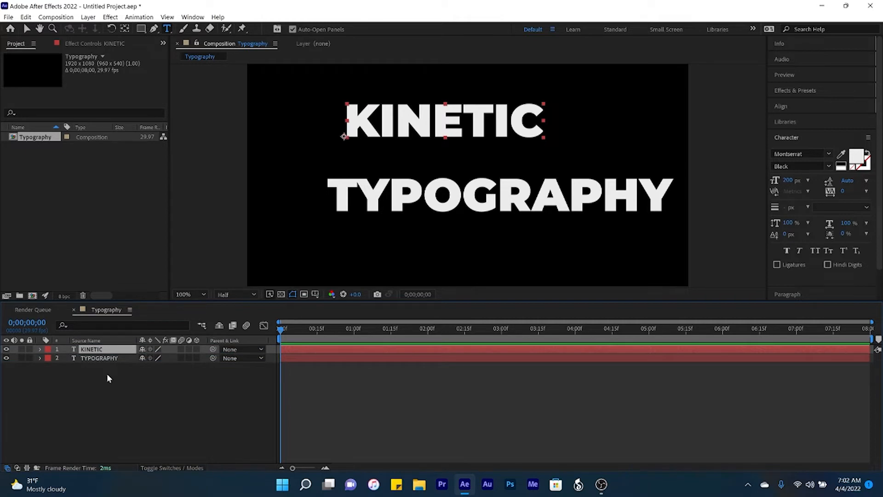
click(99, 359)
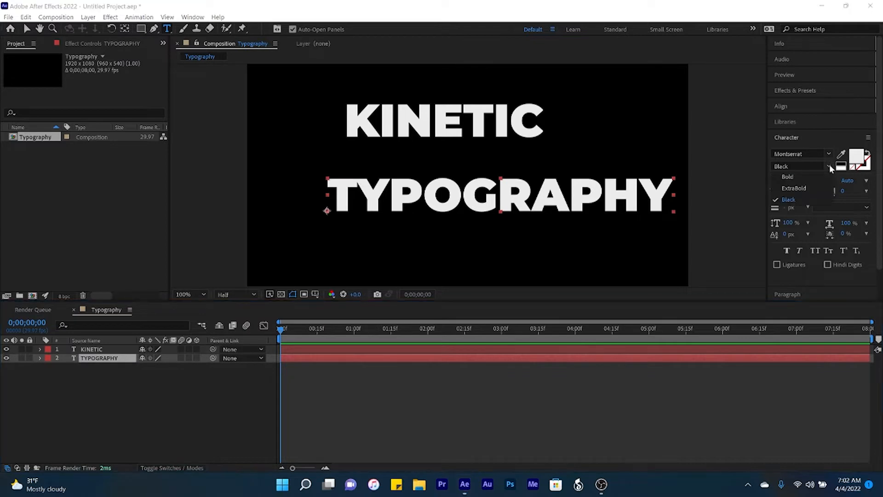
mouse_move(788, 176)
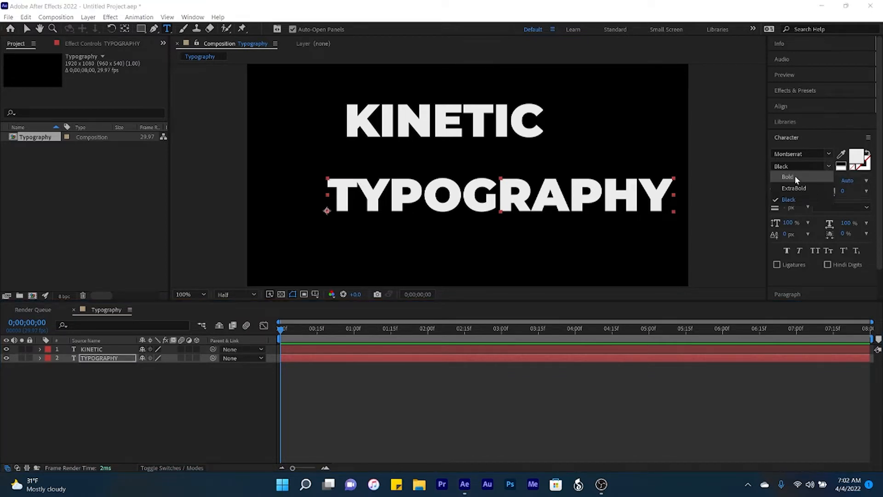
click(787, 177)
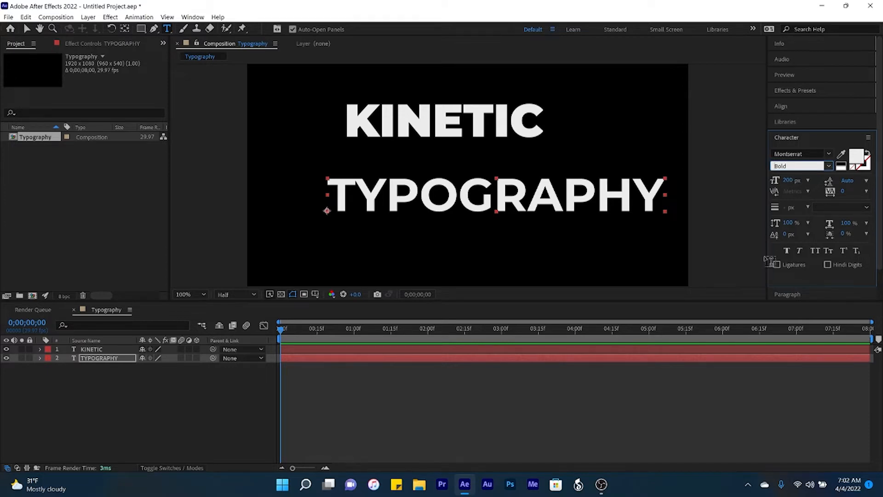
- Center both words horizontally, then enlarge KINETIC and set its tracking to 200
click(780, 106)
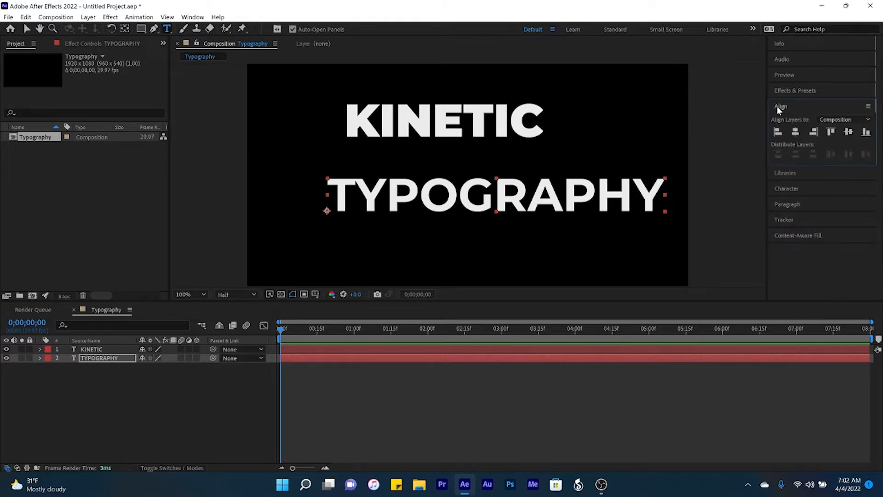
click(796, 131)
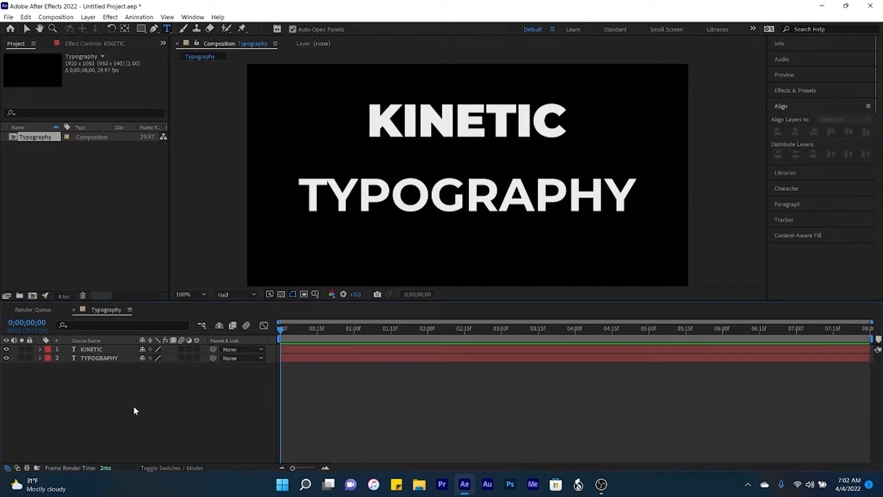
click(92, 349)
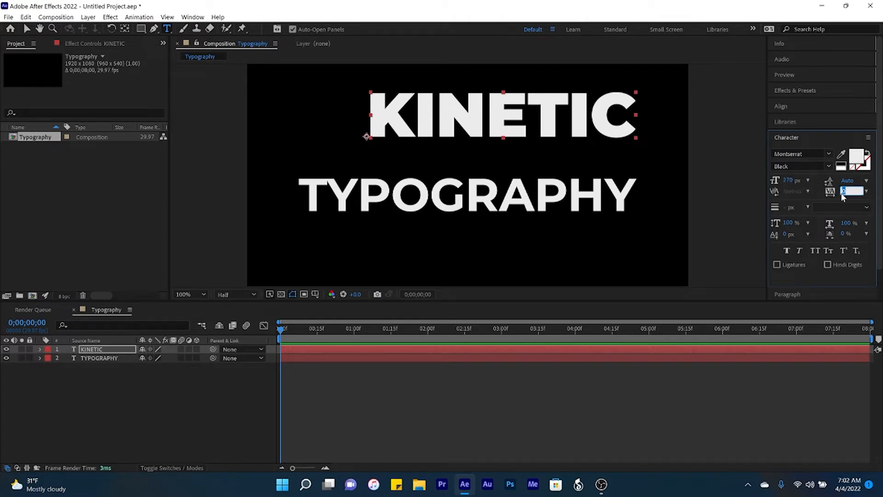
text(200)
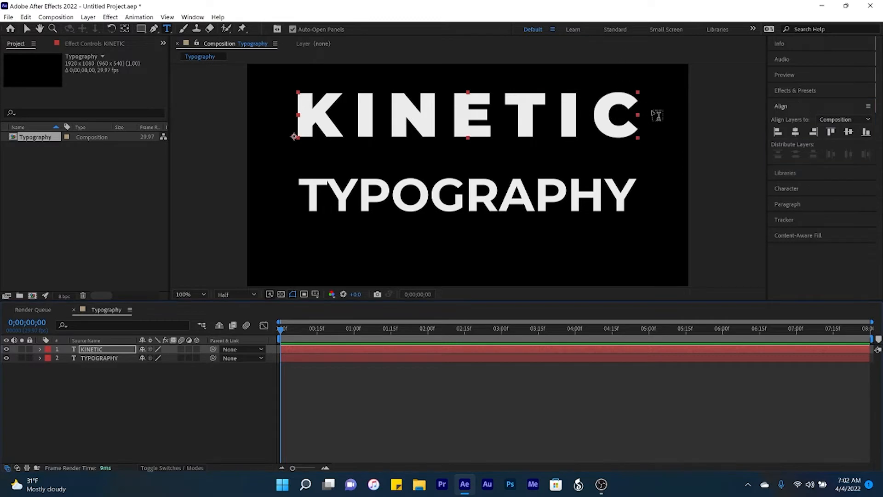
mouse_move(162, 213)
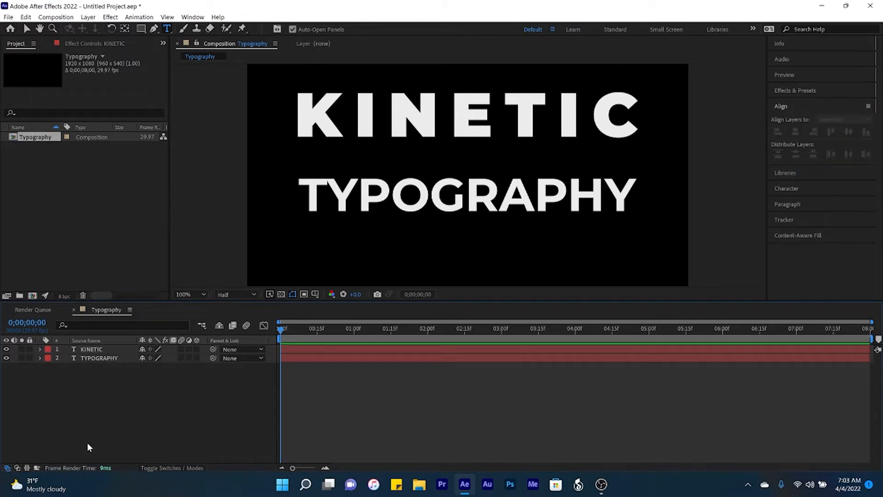
- Lower KINETIC just above TYPOGRAPHY via its Position property and recenter it
click(91, 349)
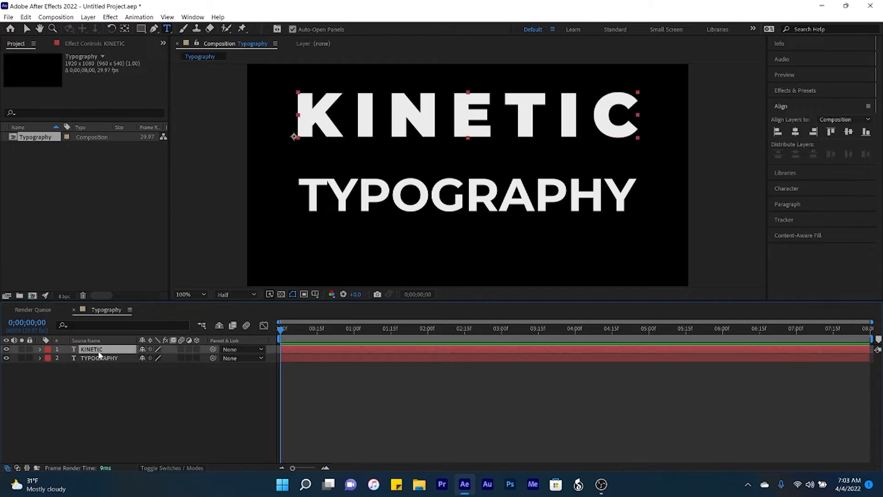
click(40, 349)
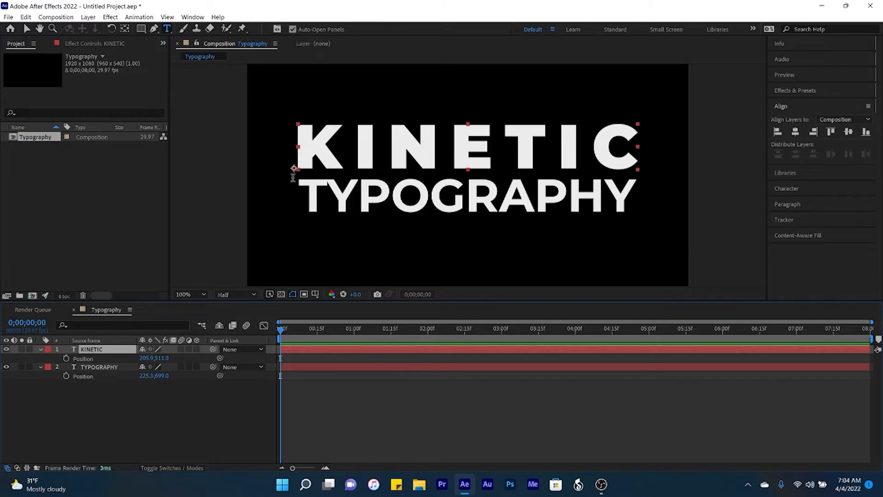
mouse_move(475, 119)
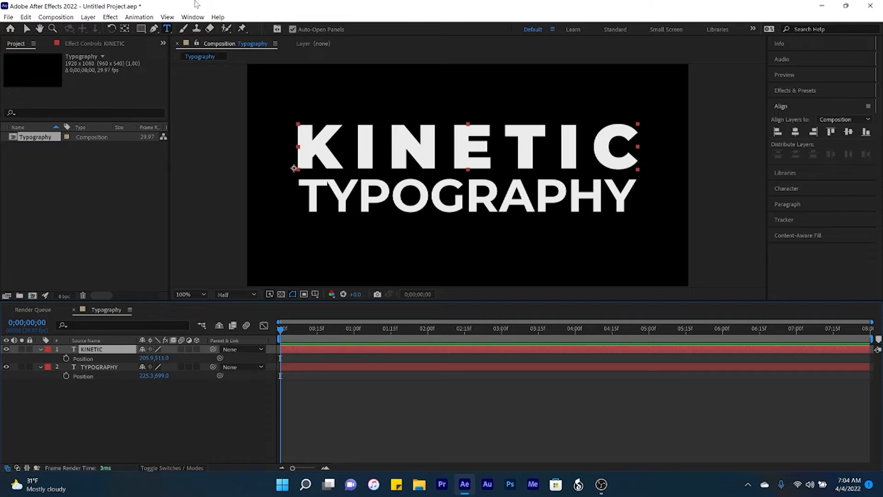
mouse_move(125, 29)
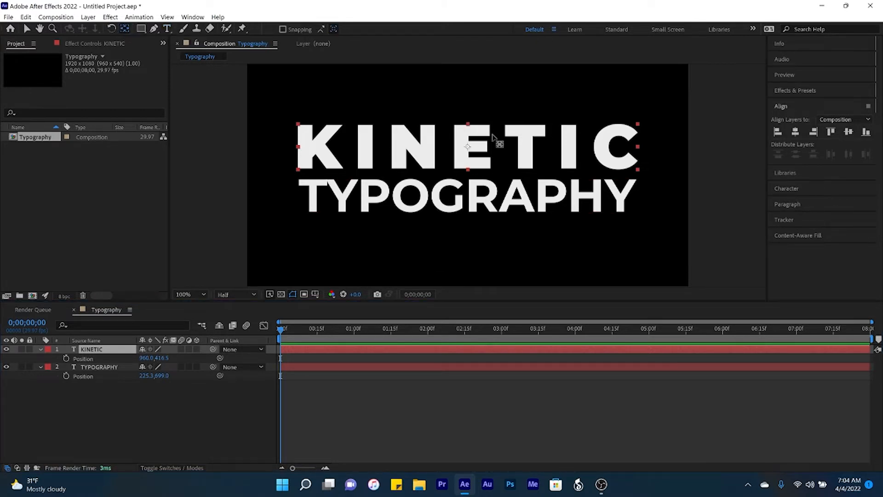
click(99, 367)
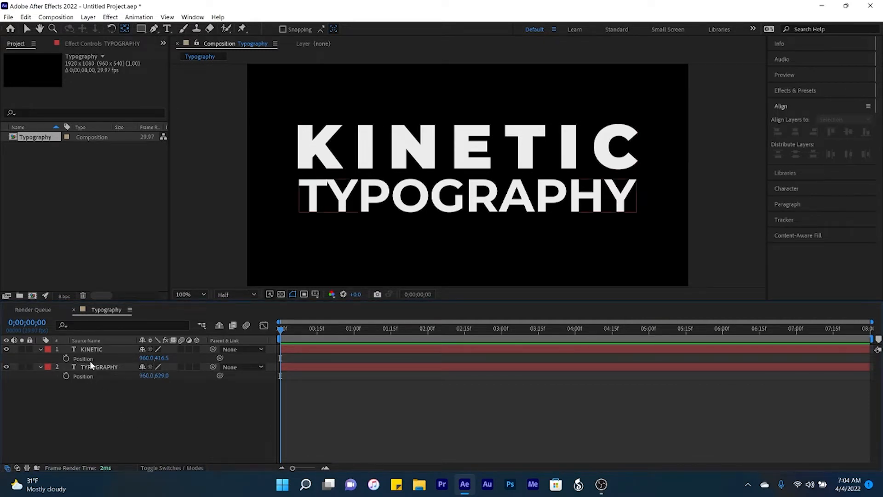
- Keyframe KINETIC sliding in from off-screen left over 15 frames, with Easy Ease
click(92, 349)
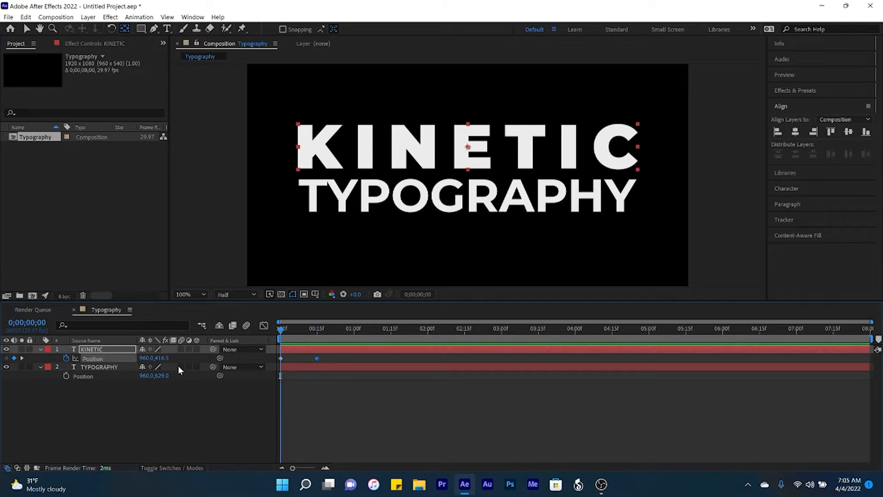
drag(465, 146, 386, 146)
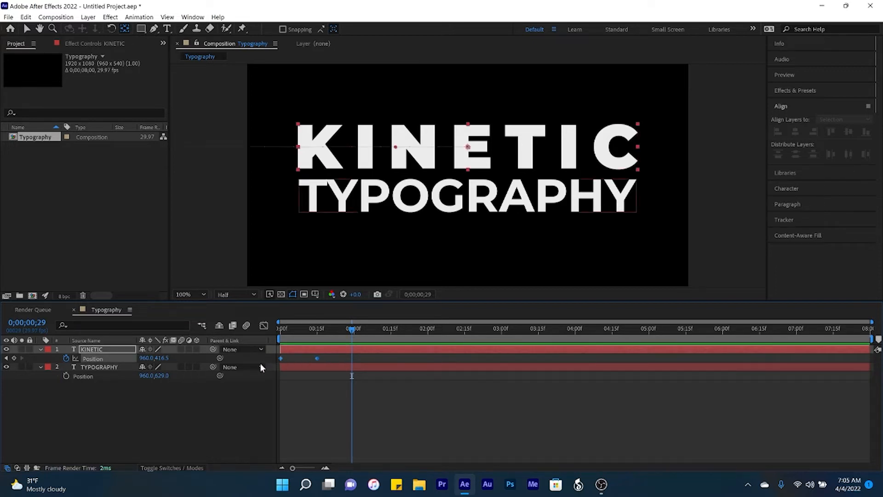
right_click(281, 358)
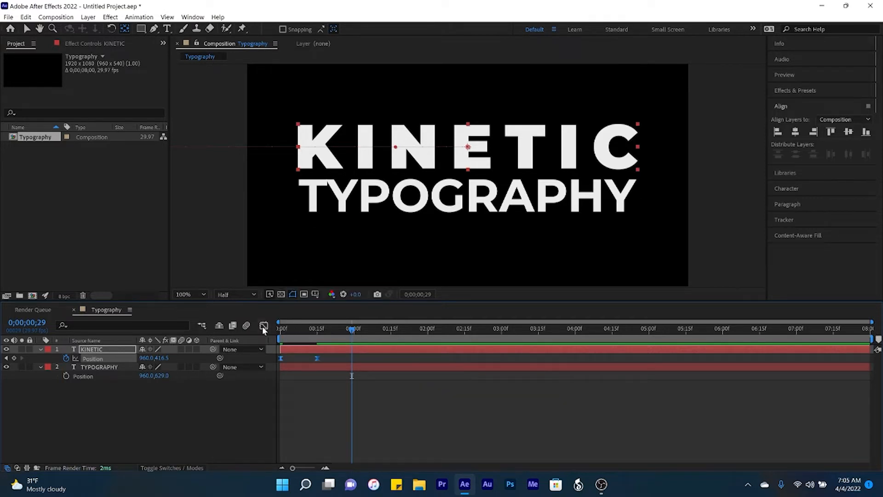
click(263, 326)
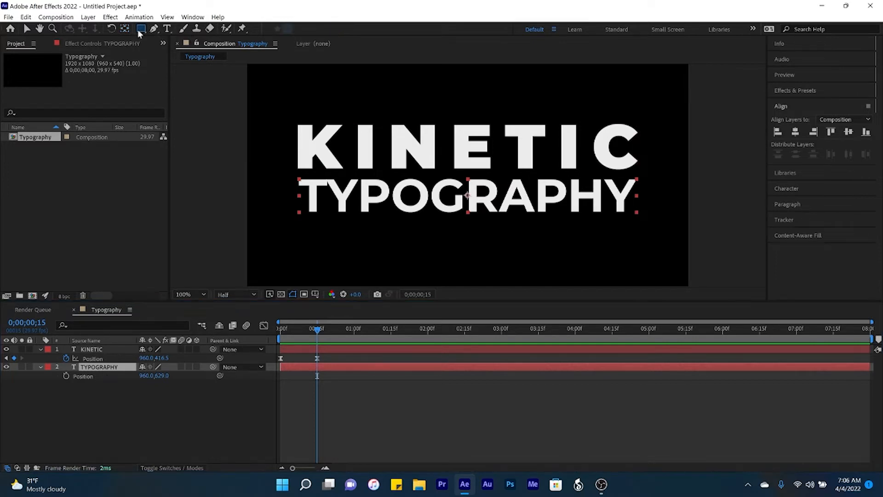
- Draw a rectangle mask over the TYPOGRAPHY word
drag(290, 203, 314, 220)
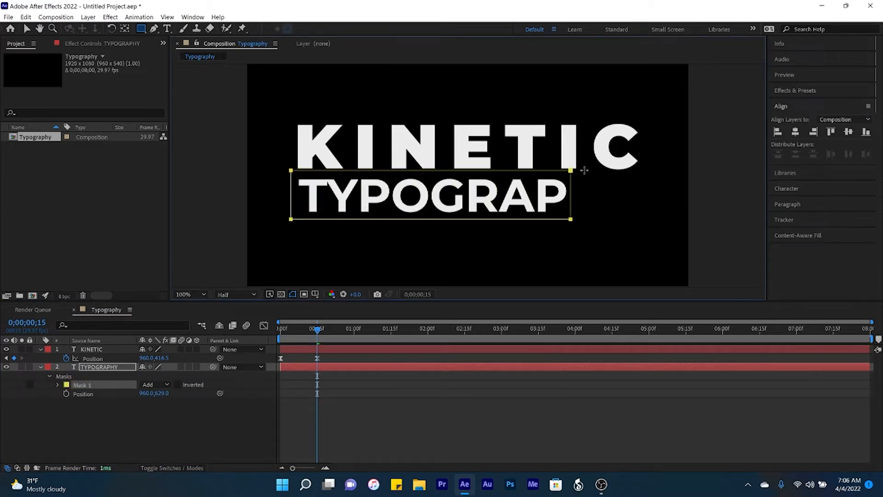
text(HY)
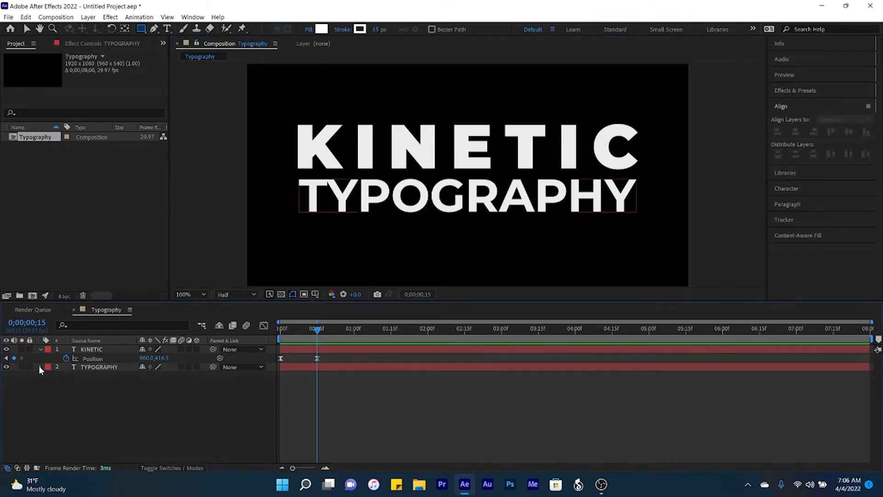
- Add a Position text animator to the TYPOGRAPHY layer
click(40, 366)
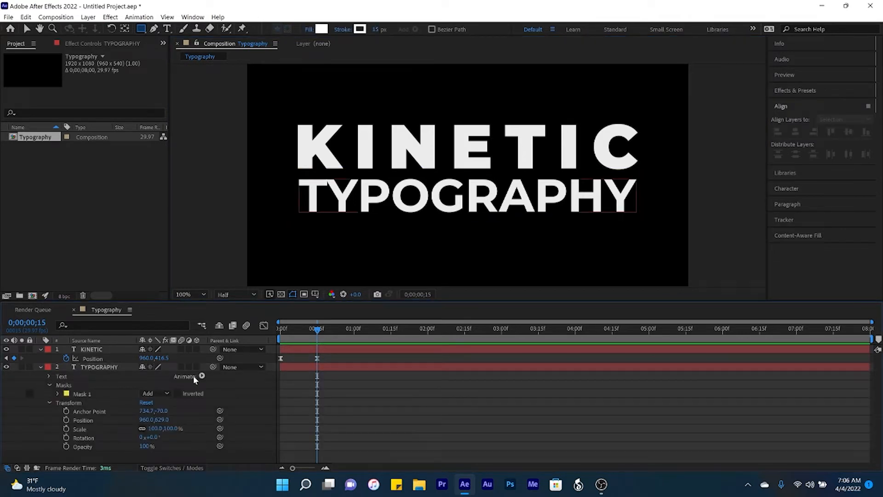
click(184, 376)
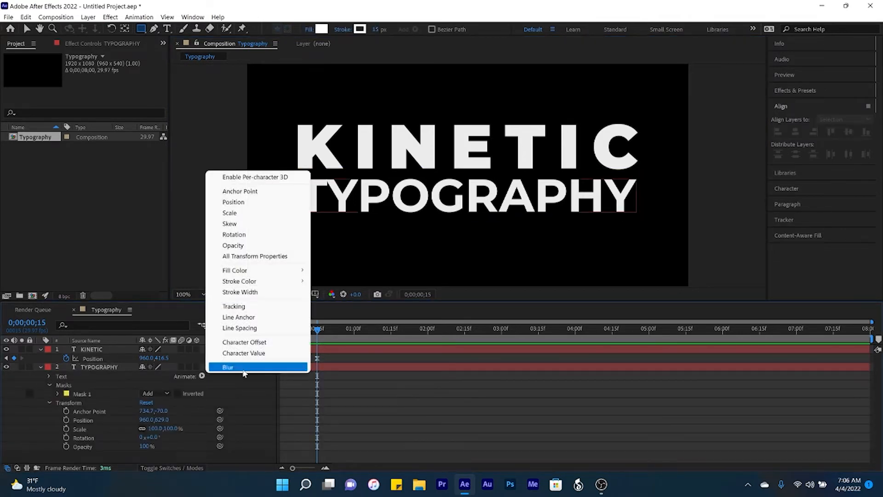
mouse_move(234, 202)
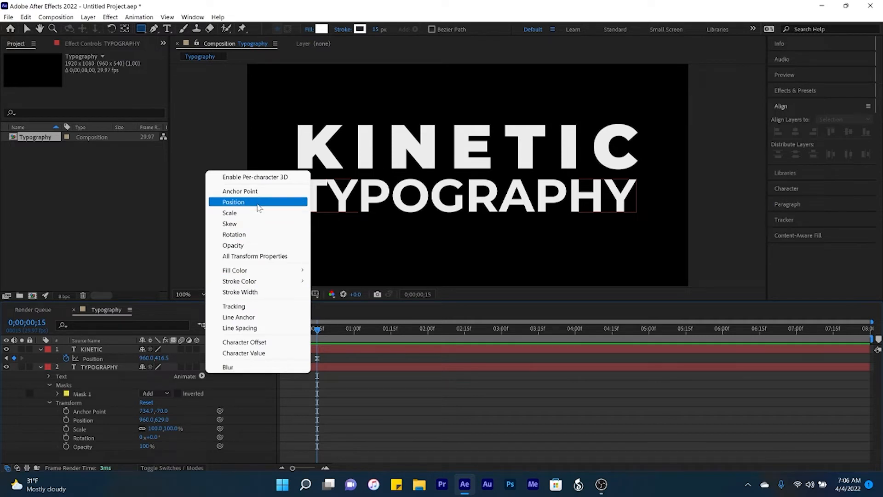
click(233, 201)
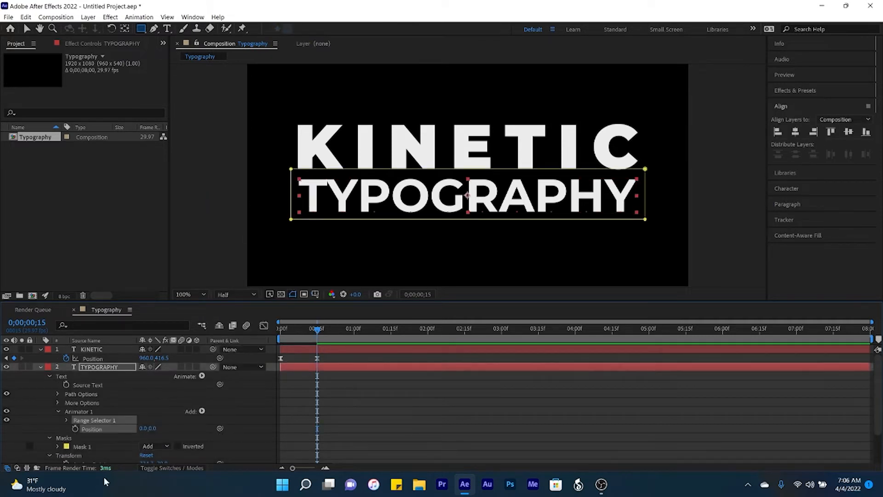
mouse_move(66, 429)
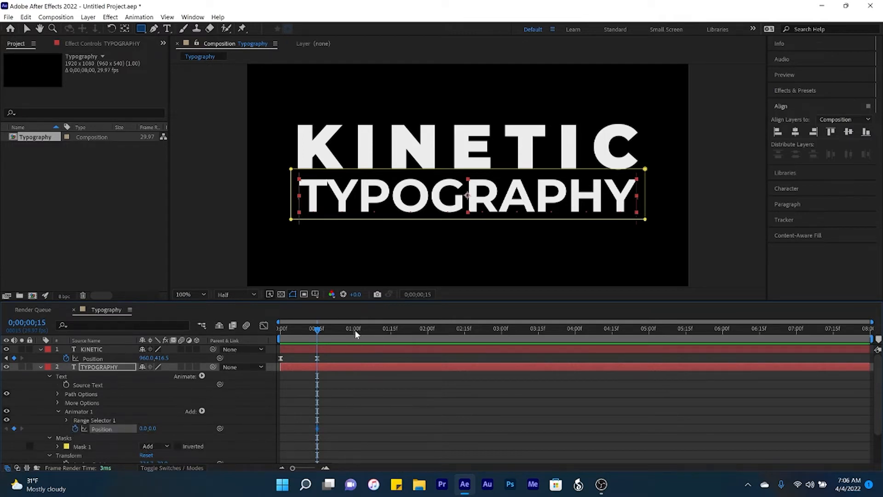
- Keyframe the animator Position from 0,294 at 0:15 to 0,0 at 1:00, eased
click(354, 328)
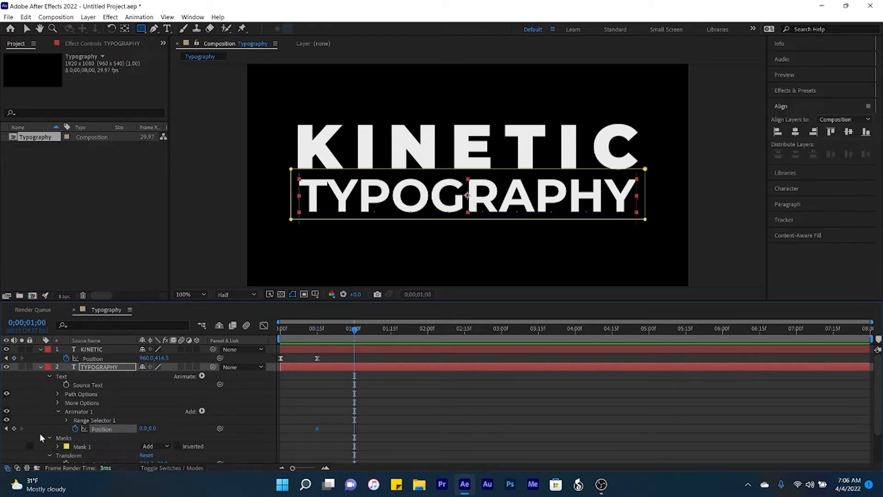
click(7, 428)
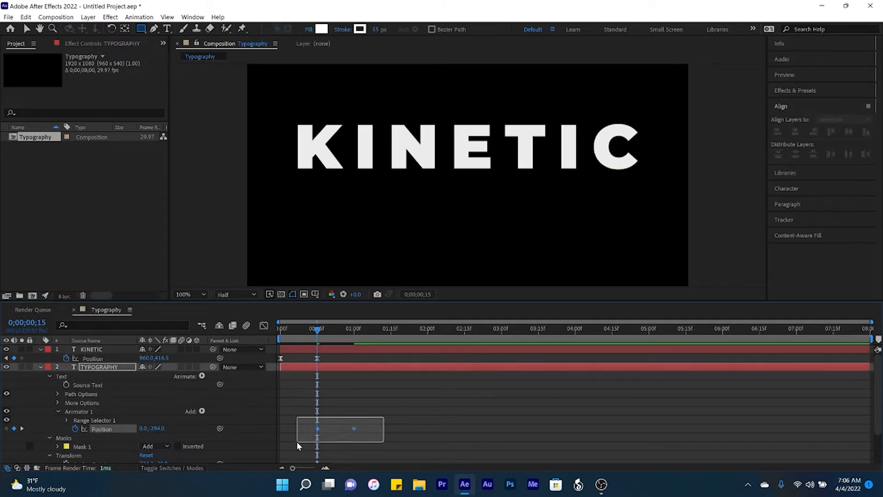
right_click(317, 429)
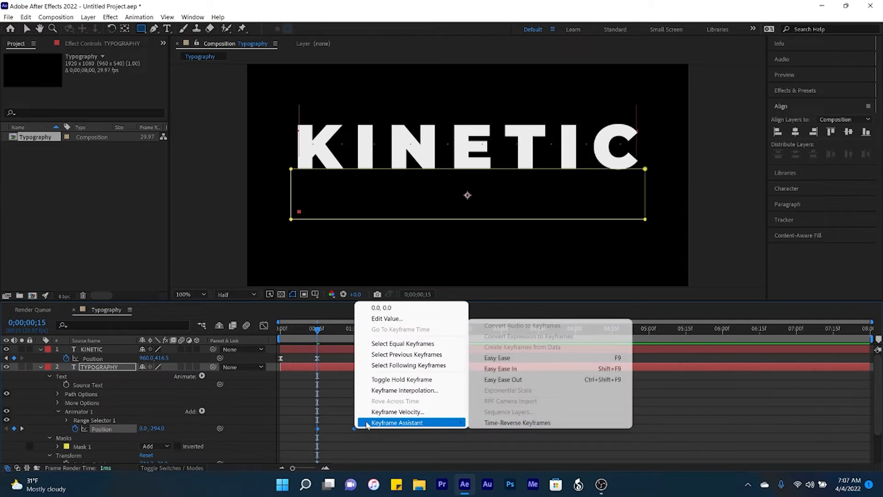
click(499, 369)
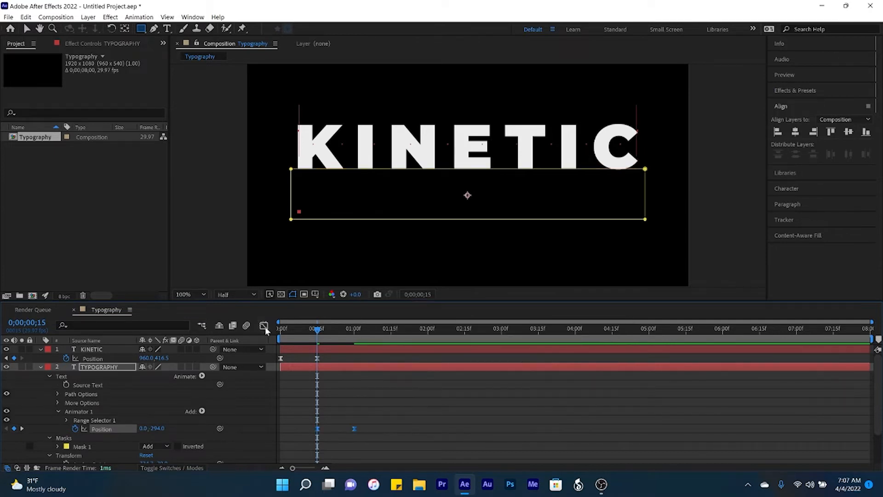
click(263, 326)
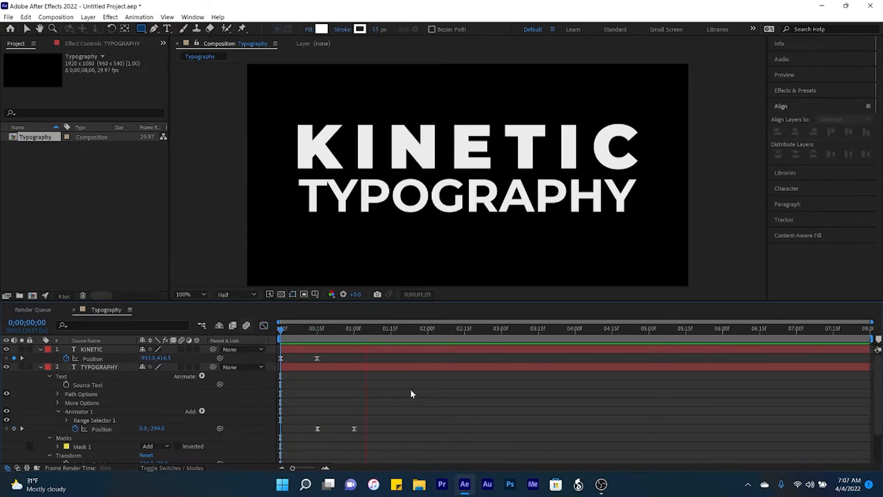
- Scale TYPOGRAPHY from 80% at 1:15 to 100% at 2:00 with Easy Ease
click(354, 328)
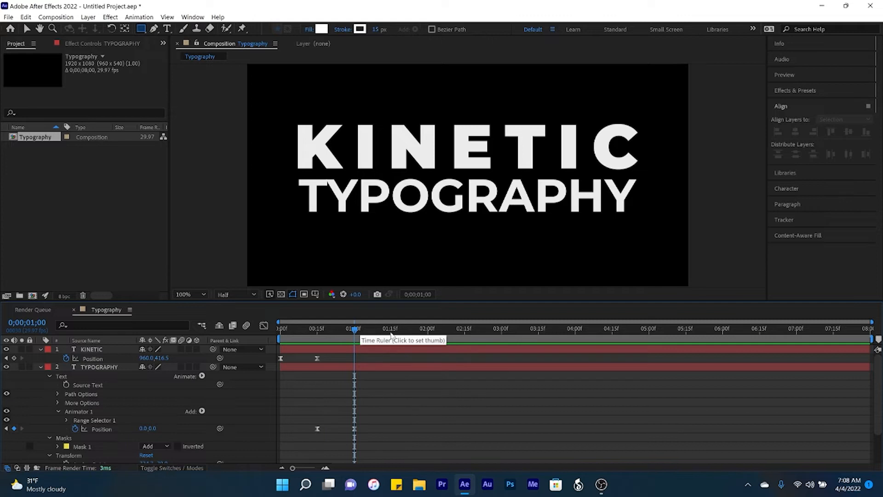
drag(354, 328, 391, 329)
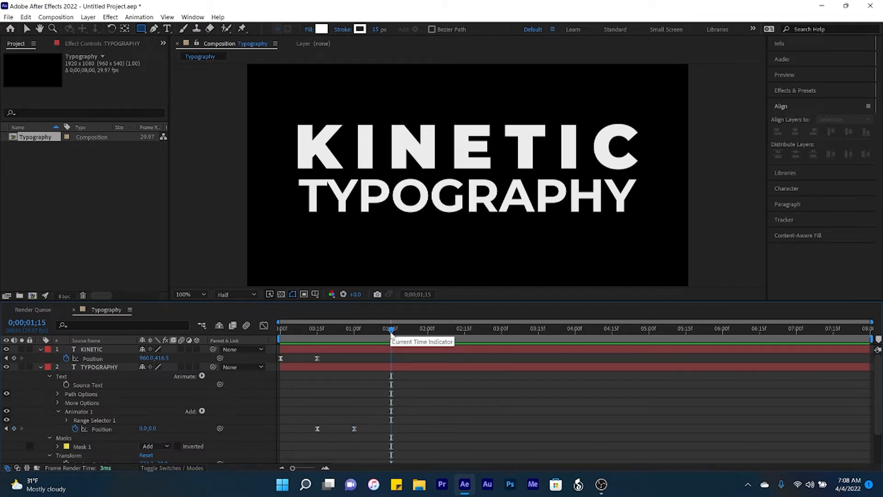
click(91, 349)
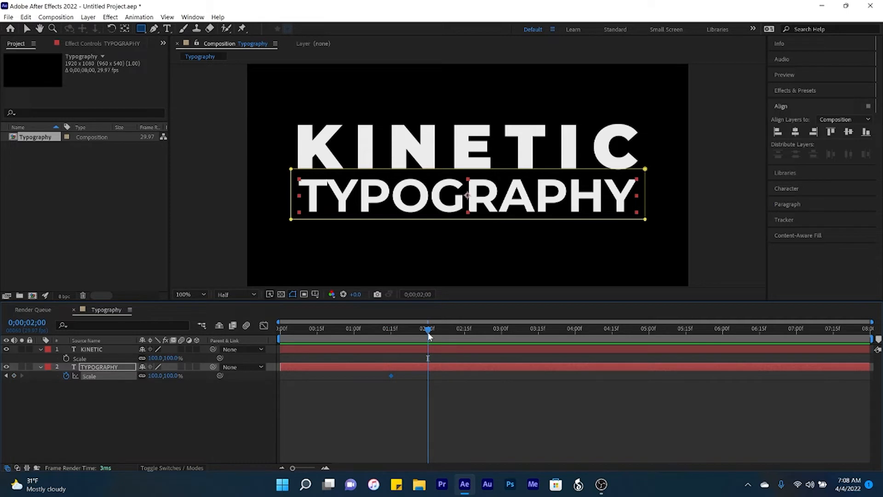
click(14, 375)
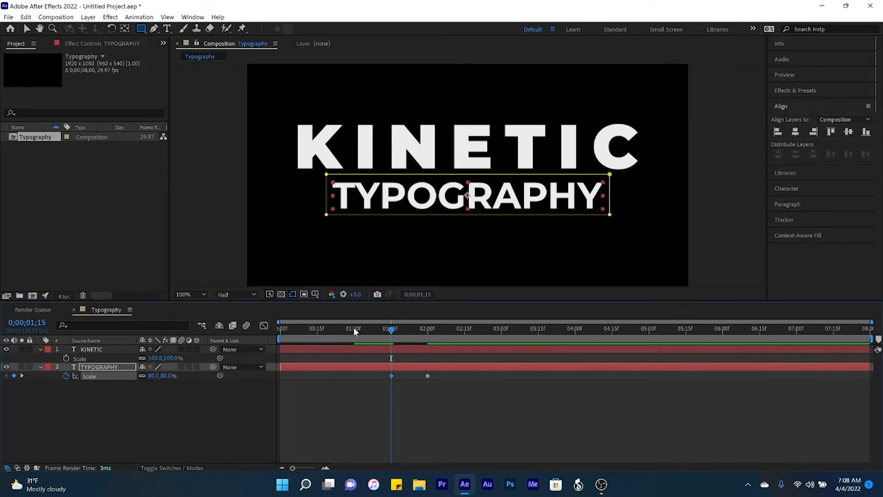
right_click(427, 376)
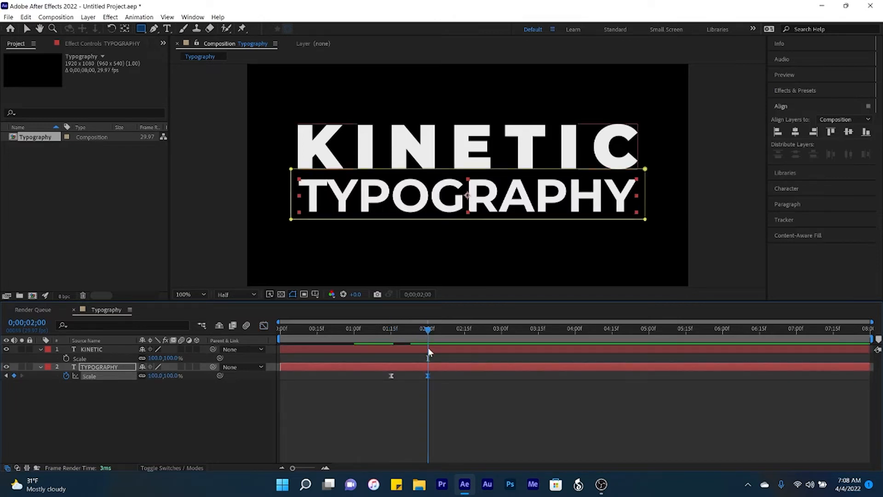
- Scale KINETIC from 80% at 2:00 to 100% at 2:15, eased
click(91, 349)
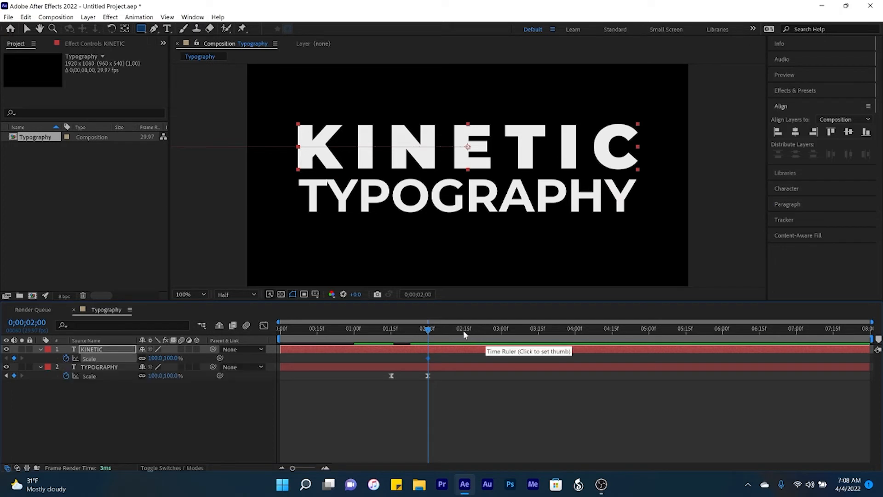
click(465, 329)
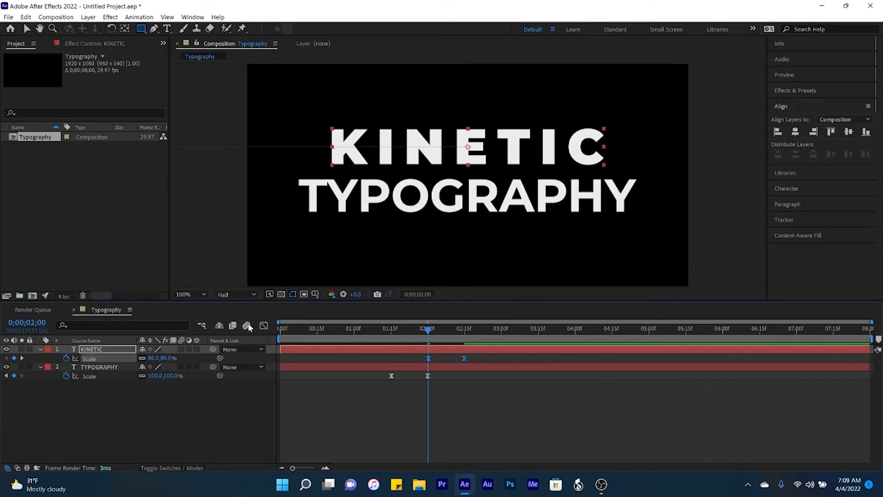
click(263, 325)
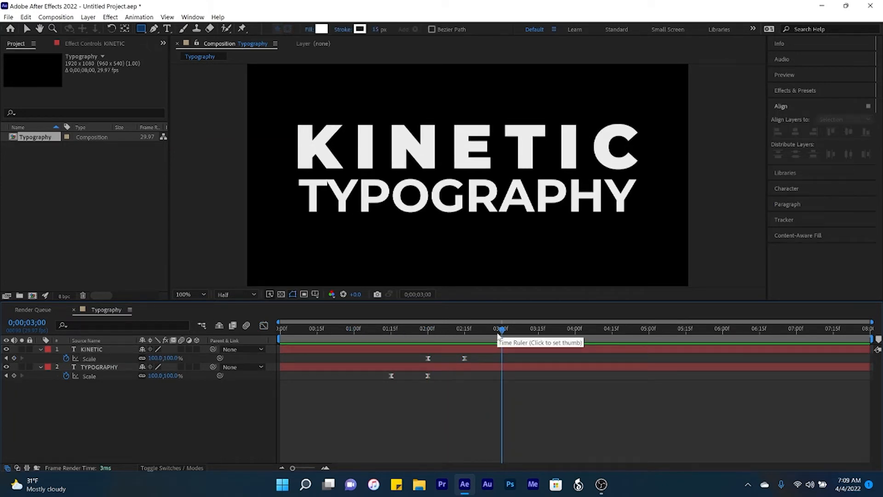
mouse_move(290, 355)
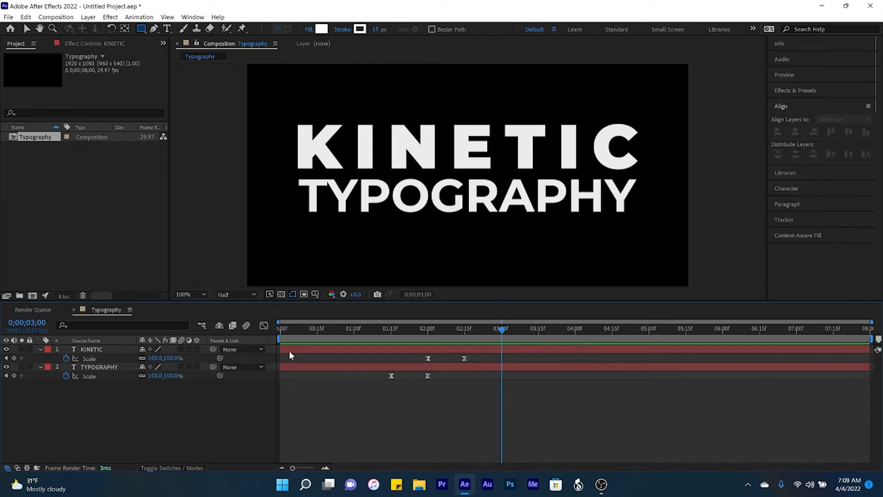
- Keyframe KINETIC exiting left and TYPOGRAPHY exiting right from 3:00 to 3:15, eased
click(91, 349)
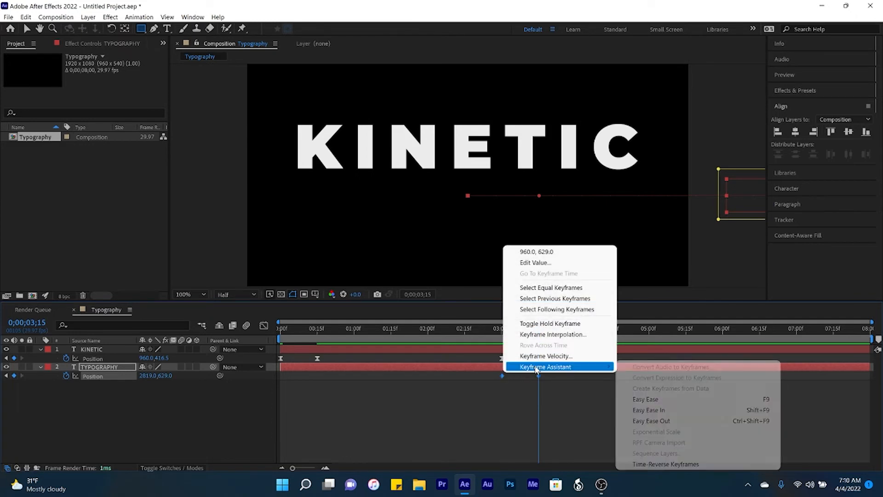
click(645, 399)
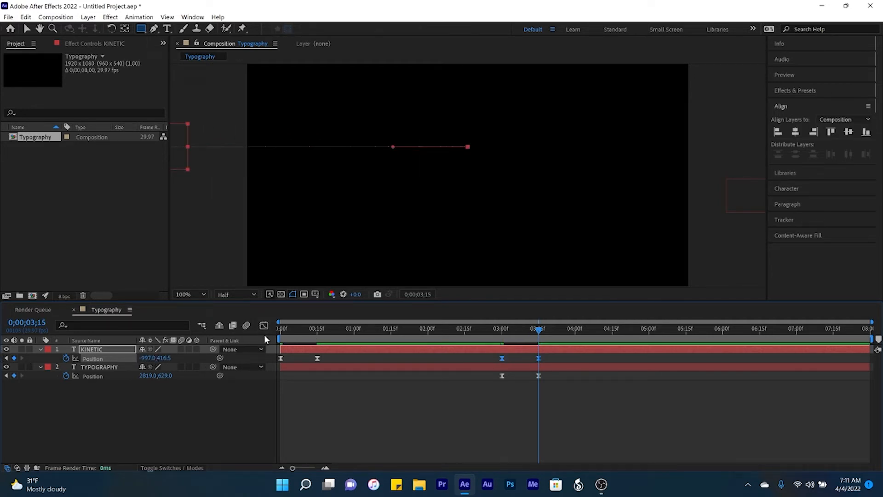
click(264, 326)
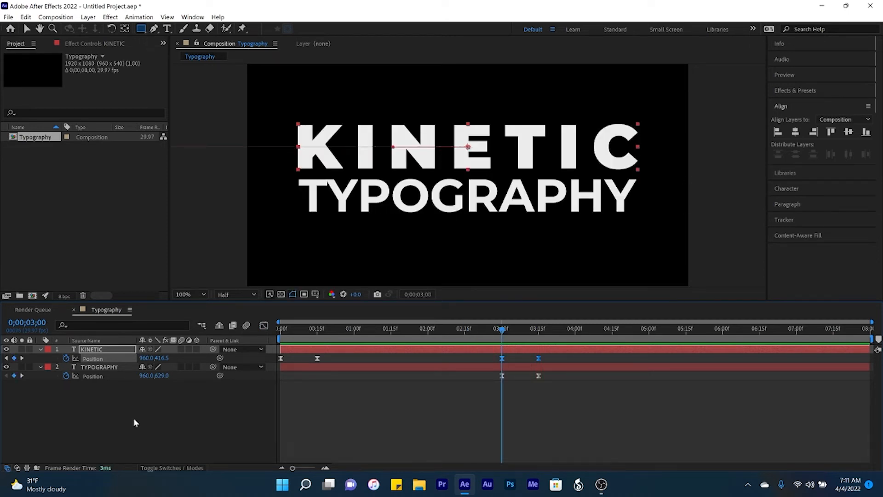
mouse_move(99, 413)
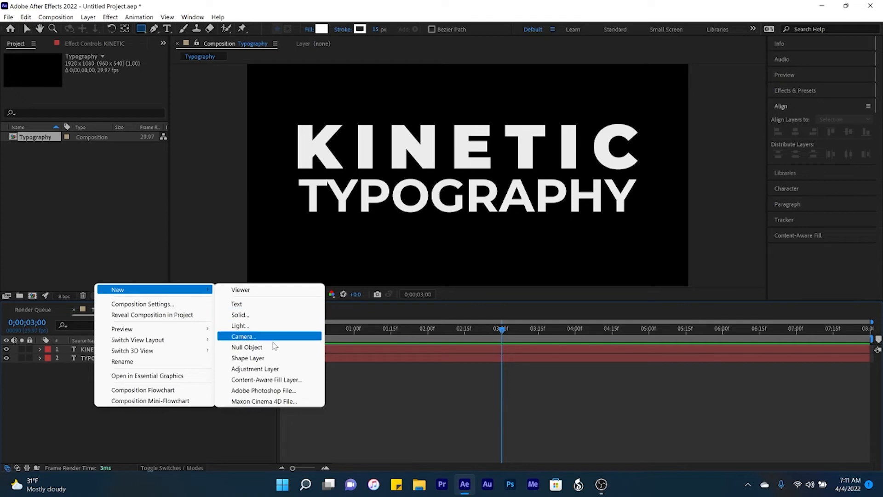
- Add Null 1 and parent both KINETIC and TYPOGRAPHY layers to it
click(247, 346)
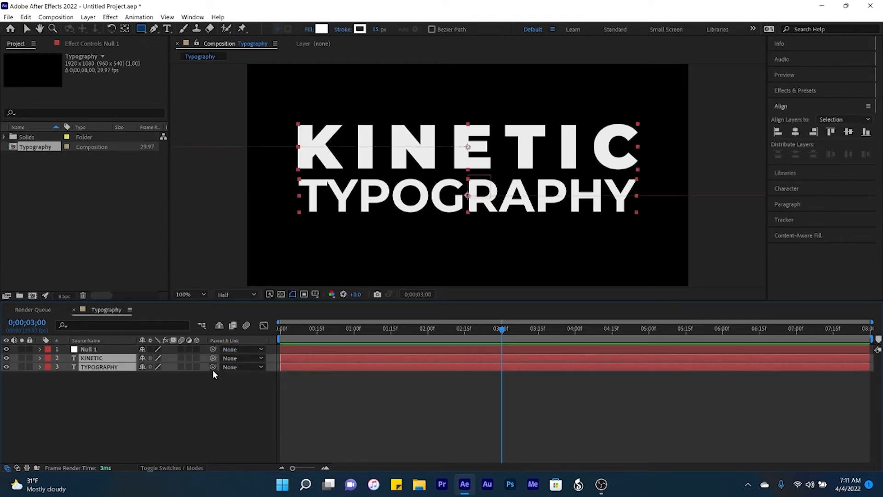
mouse_move(213, 367)
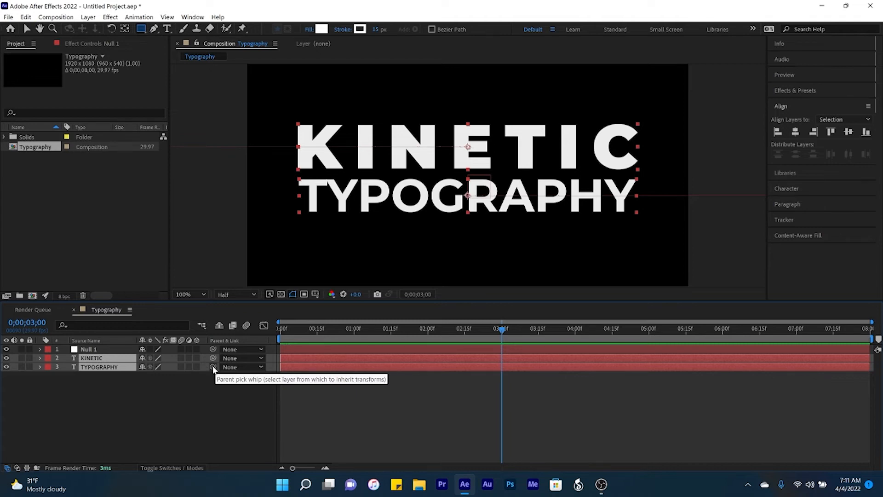
drag(213, 367, 90, 349)
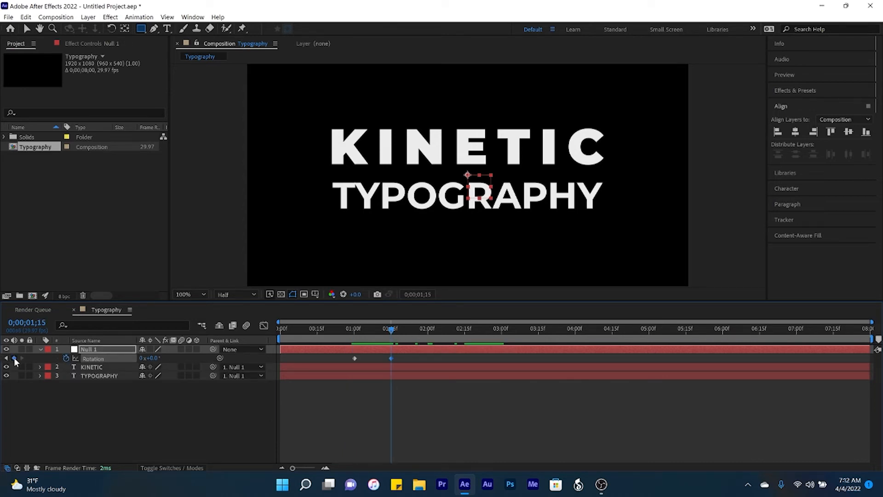
- Add Null 1 Rotation keyframes at 2:15 (0°) and 3:00 (20°)
click(355, 328)
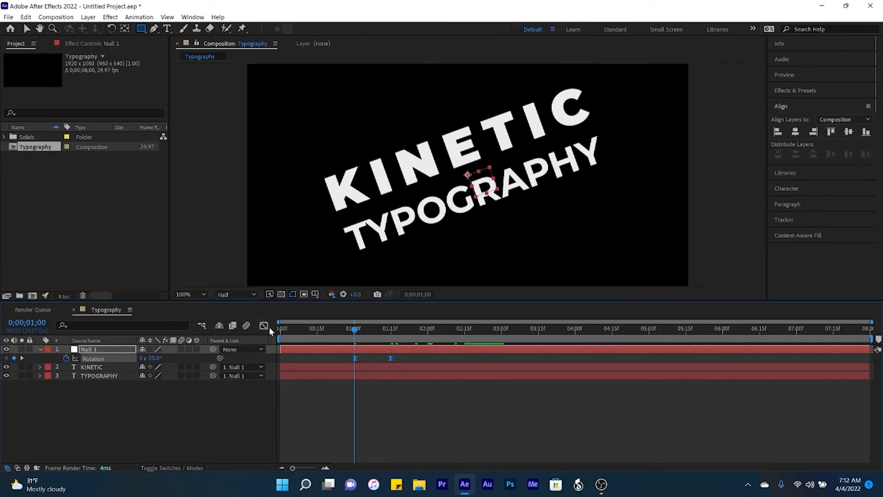
click(264, 326)
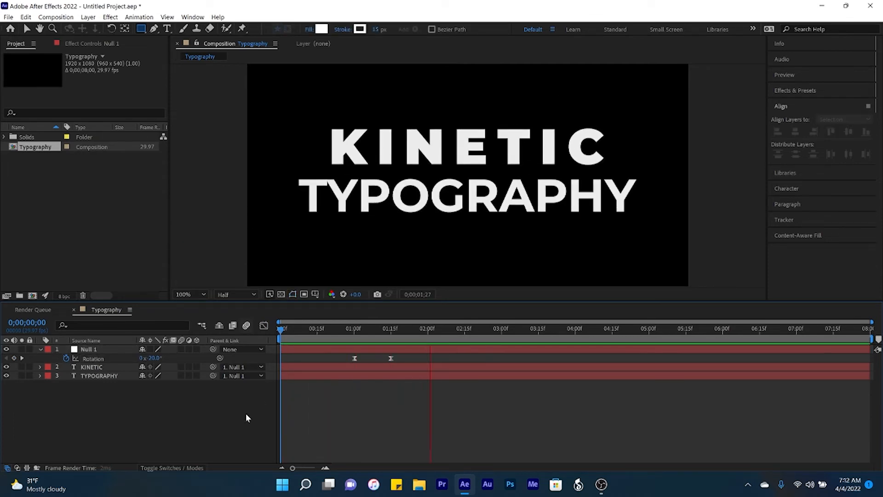
click(545, 328)
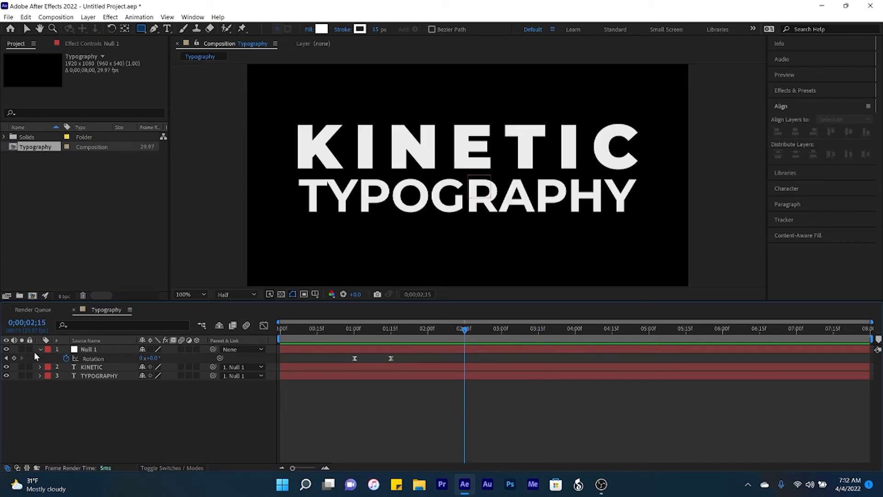
double_click(87, 349)
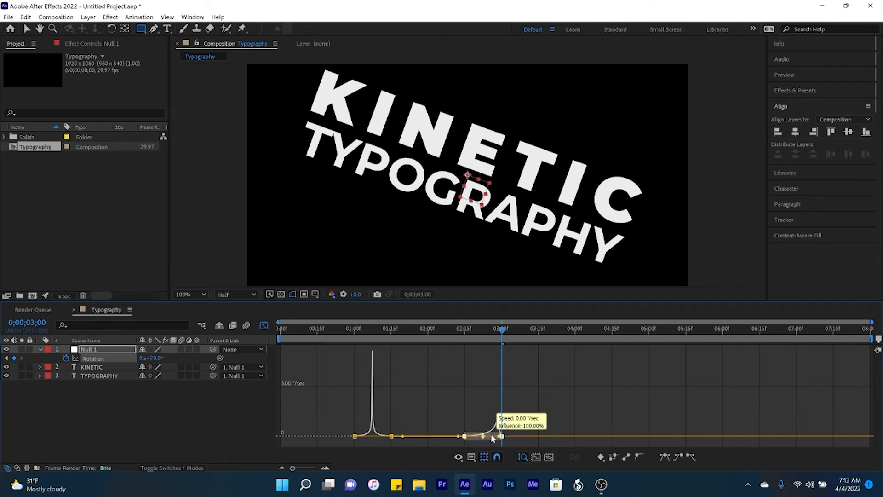
- Ease speed into the final 20° keyframe in the Graph Editor, then preview the swing
drag(500, 428, 484, 435)
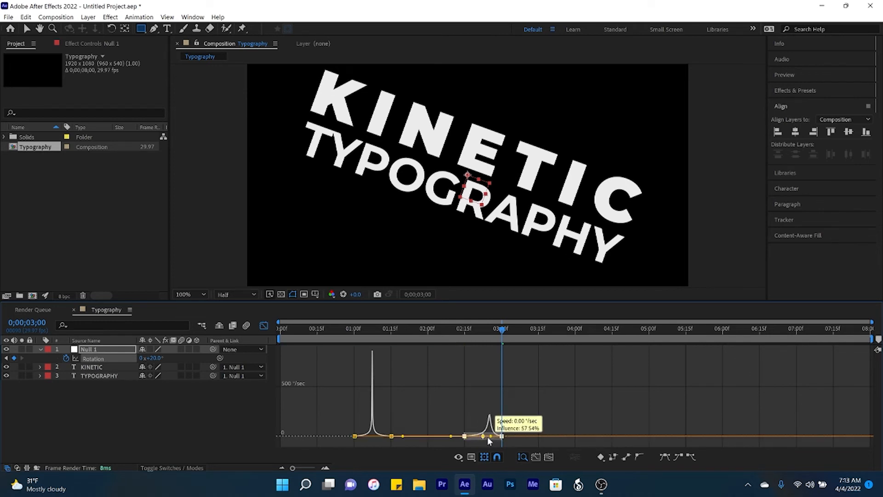
click(484, 457)
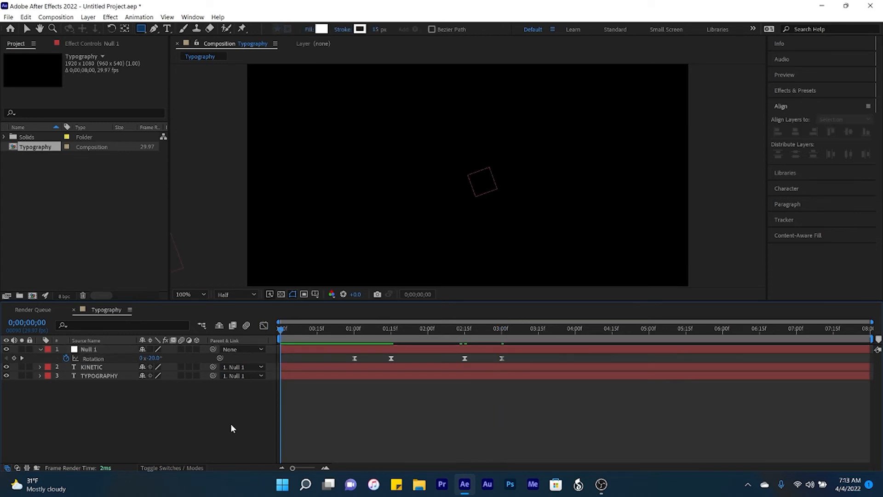
click(414, 328)
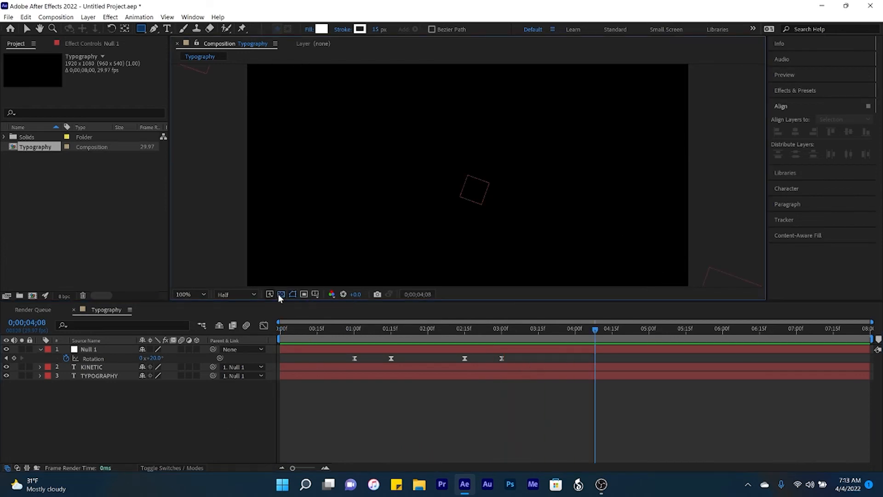
- Show the transparency grid and apply the Drop Shadow effect to KINETIC
click(281, 294)
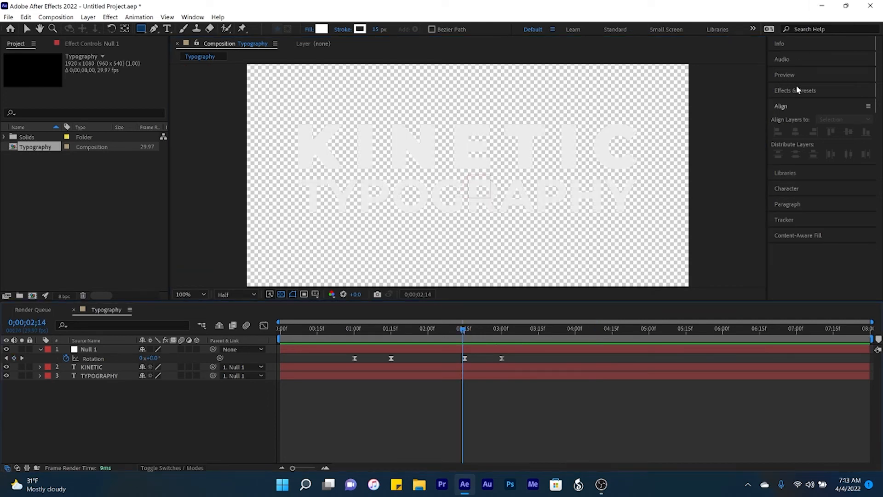
text(drop shad)
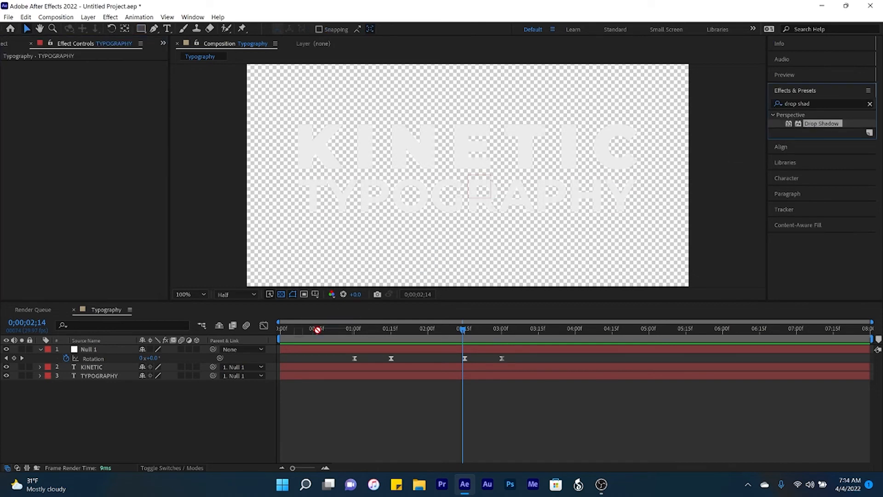
click(91, 367)
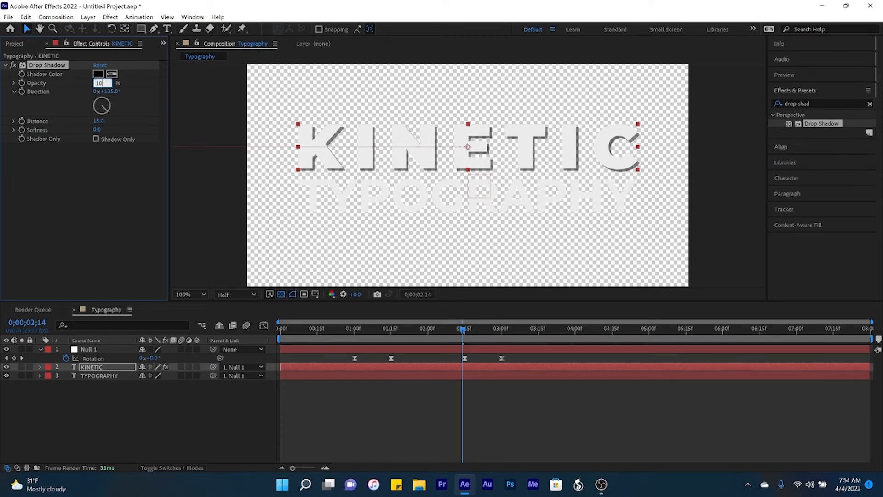
- Set the shadow to 100% opacity and softness 5, and copy it to TYPOGRAPHY
text(100)
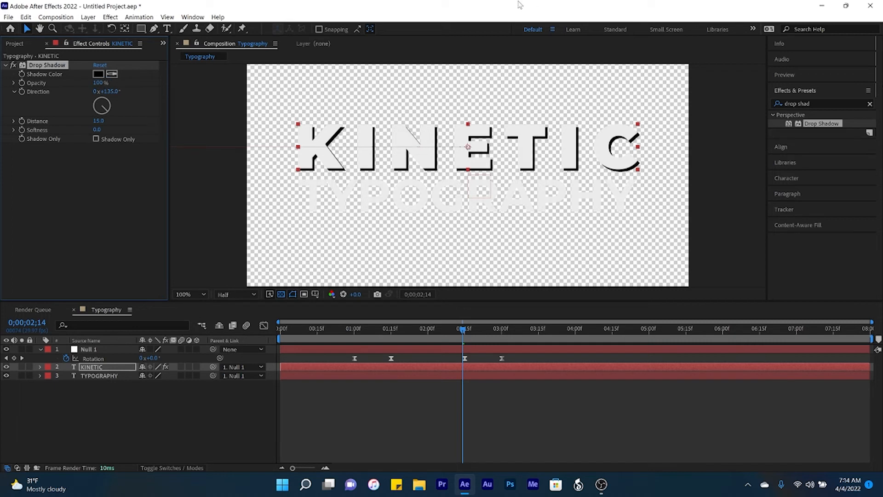
click(97, 130)
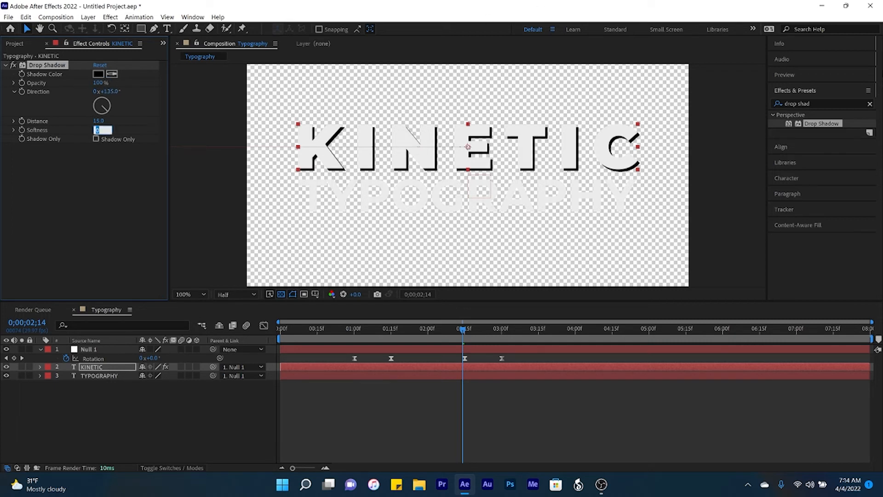
right_click(47, 65)
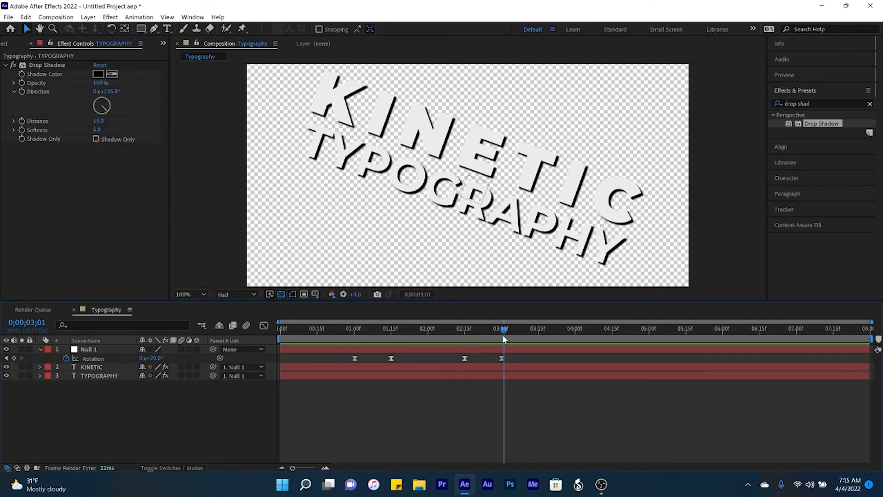
- Trim all three layers and the work area to end at 3:15, then check the animation
click(538, 328)
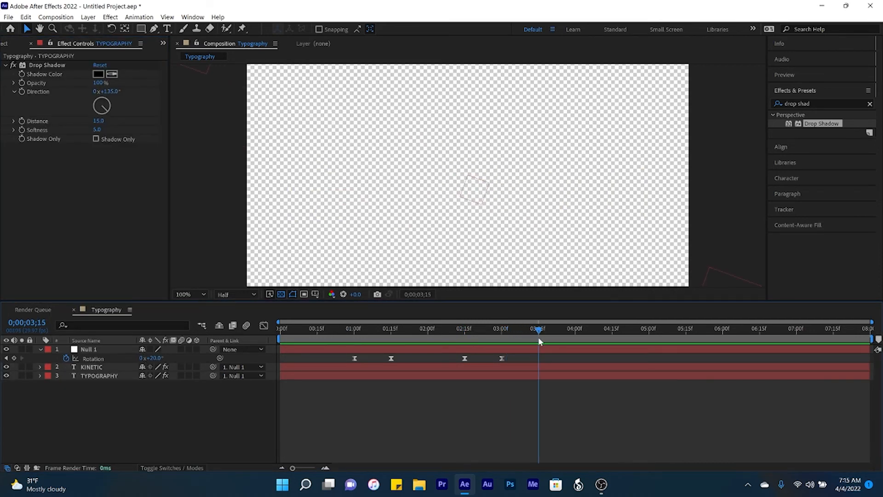
click(88, 350)
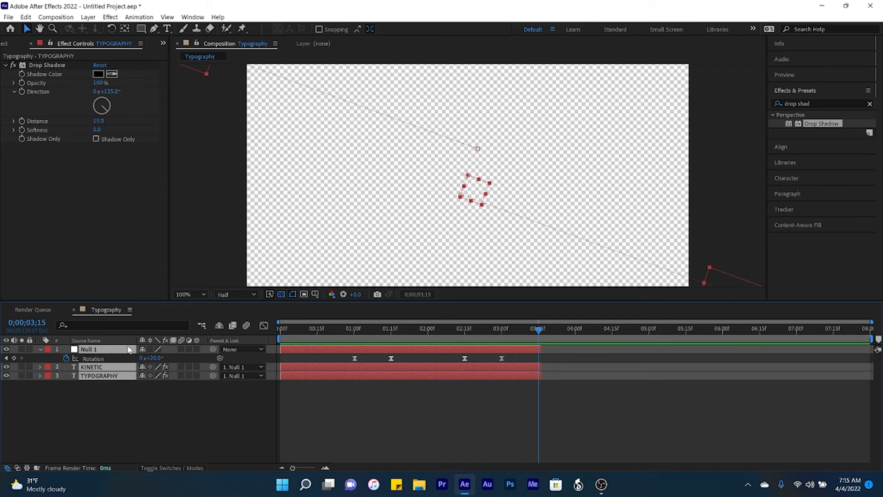
mouse_move(440, 314)
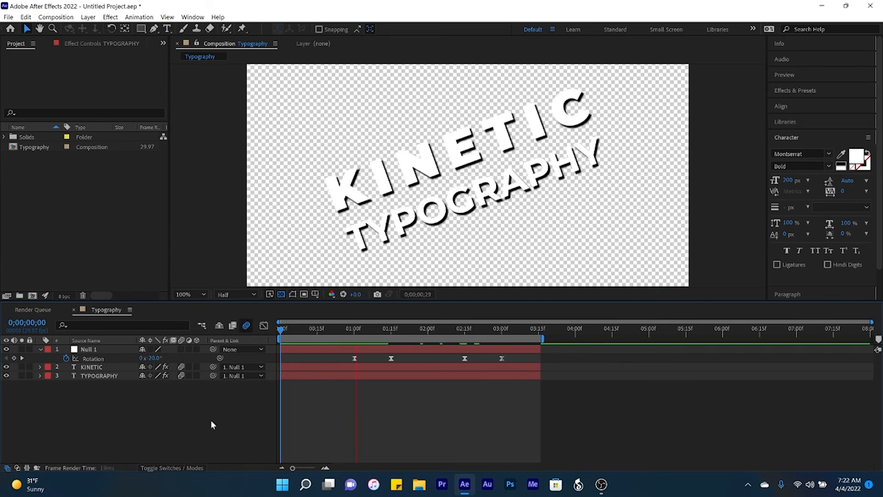
click(502, 328)
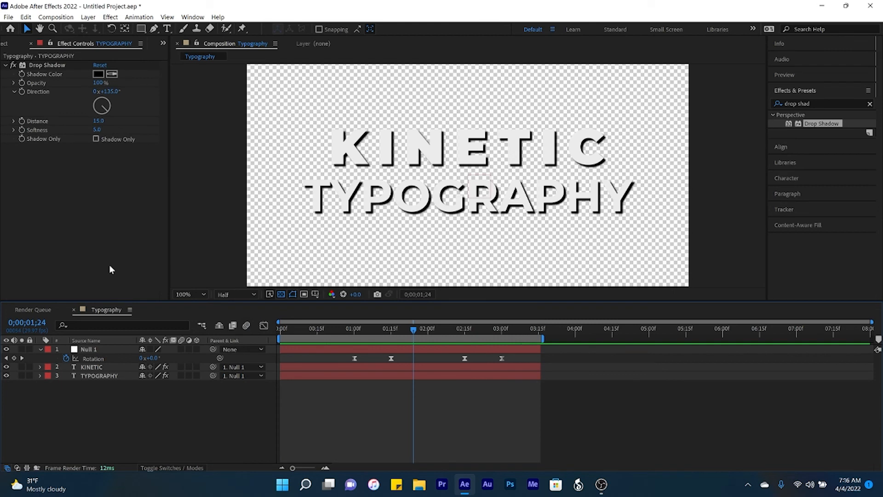
mouse_move(10, 6)
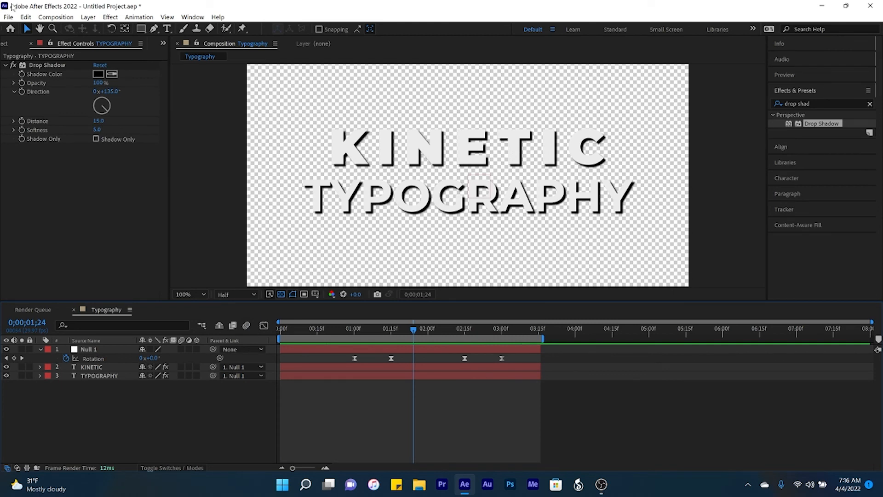
- Add the Typography composition to the Render Queue and open its Output Module settings
click(55, 17)
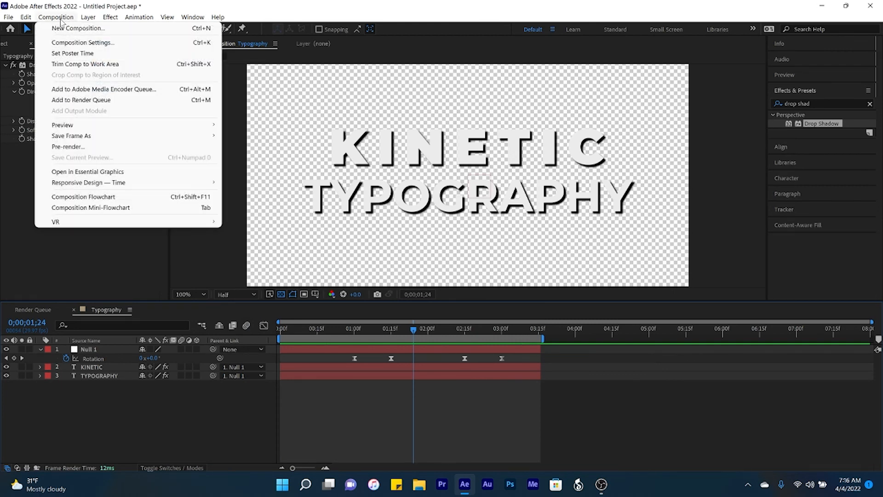
mouse_move(103, 88)
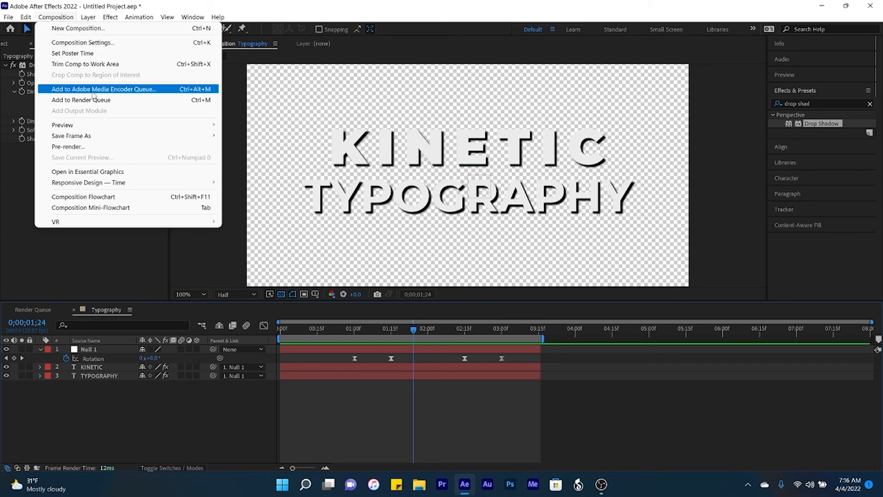
mouse_move(93, 100)
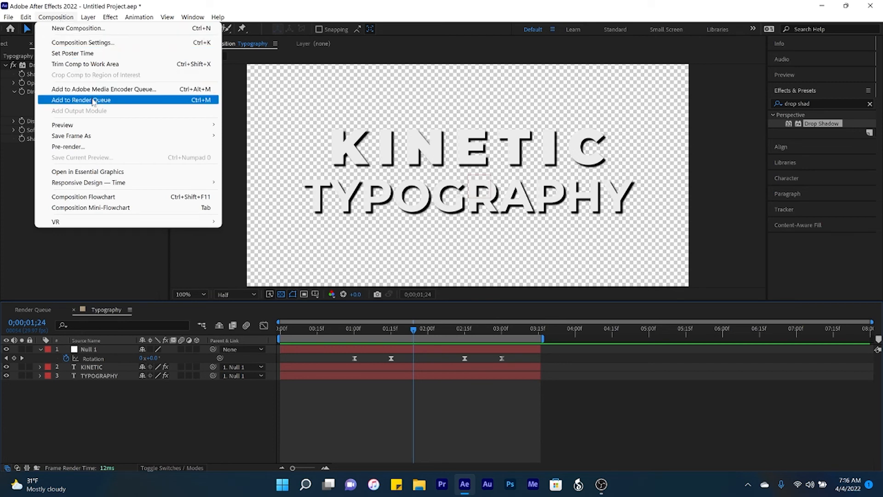
click(81, 100)
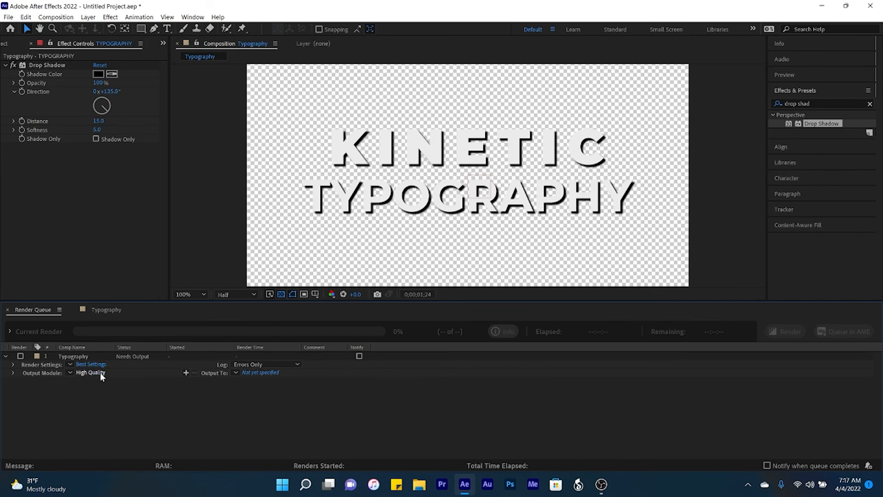
click(90, 373)
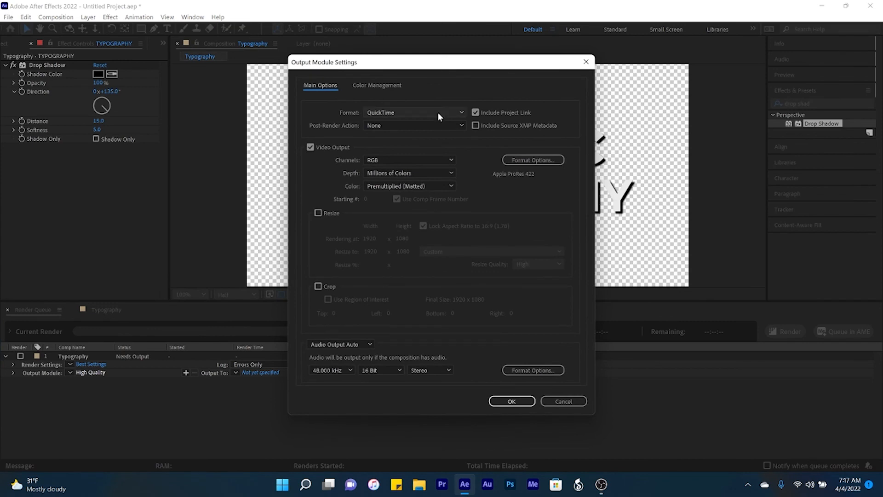
- Set the output channels to Alpha for QuickTime Typography.mov, confirm, and start rendering
click(410, 160)
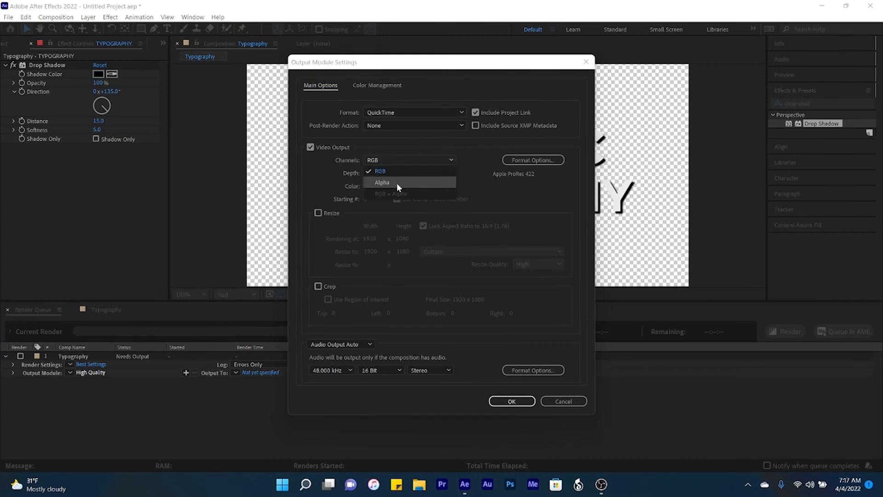
click(382, 182)
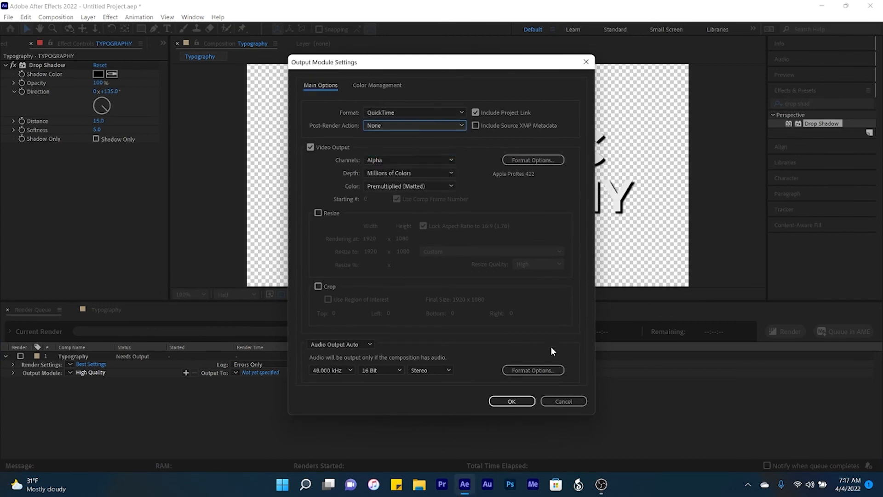
click(511, 401)
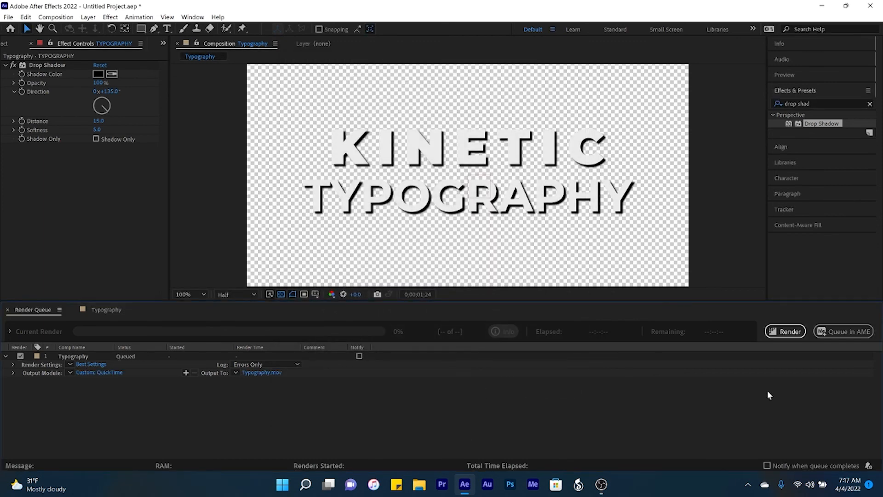
click(785, 331)
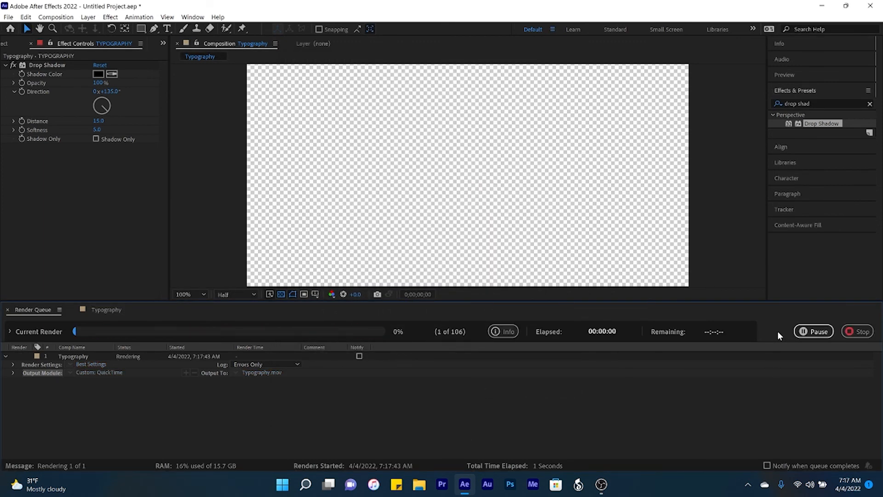